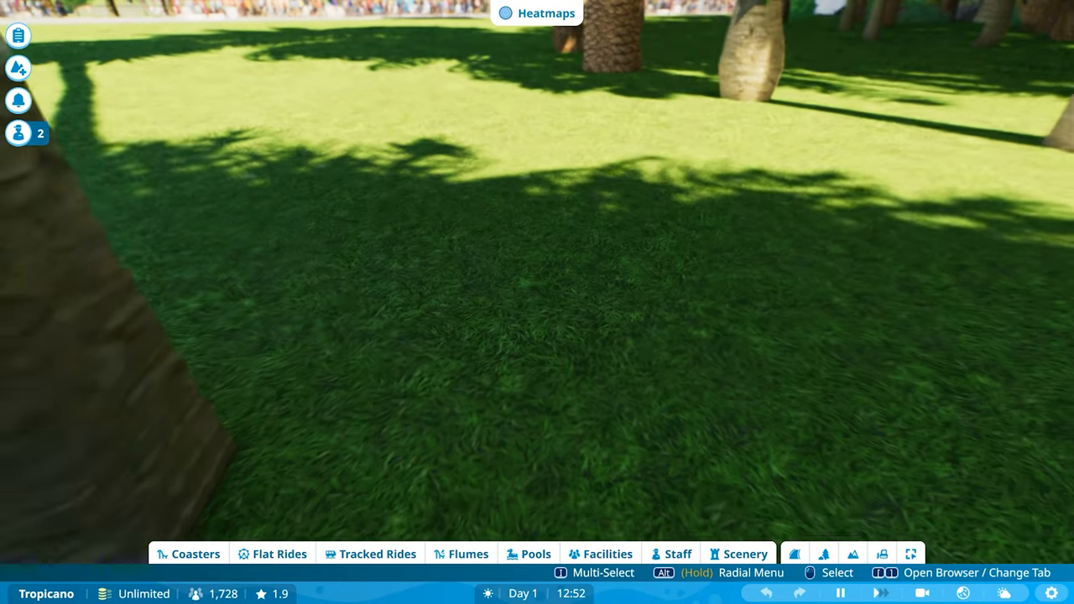
Fly the camera past the rides over to the square pool area
scroll("down", 3)
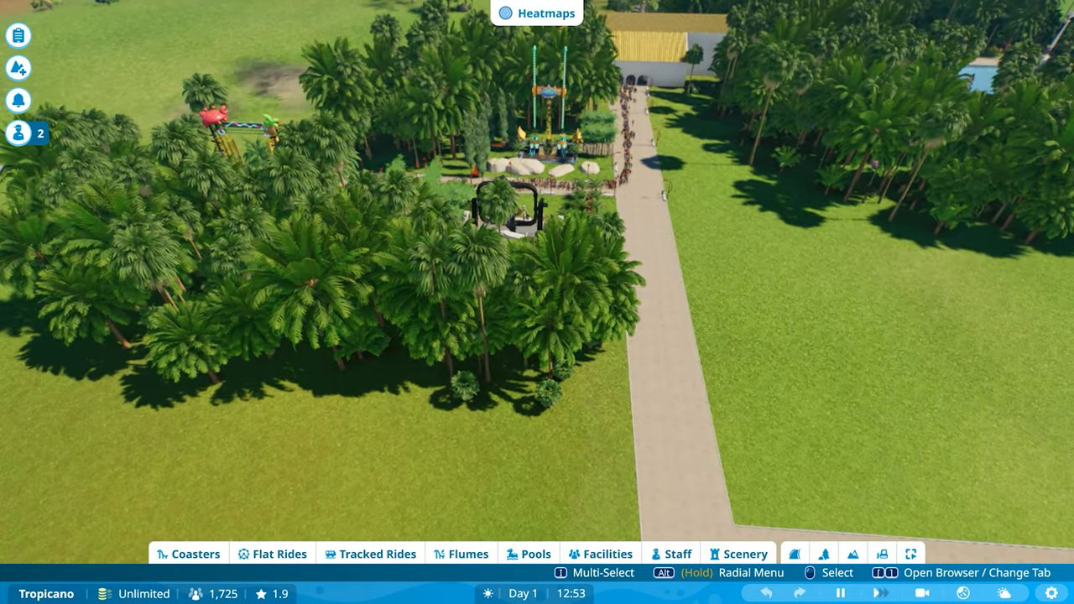
scroll("down", 3)
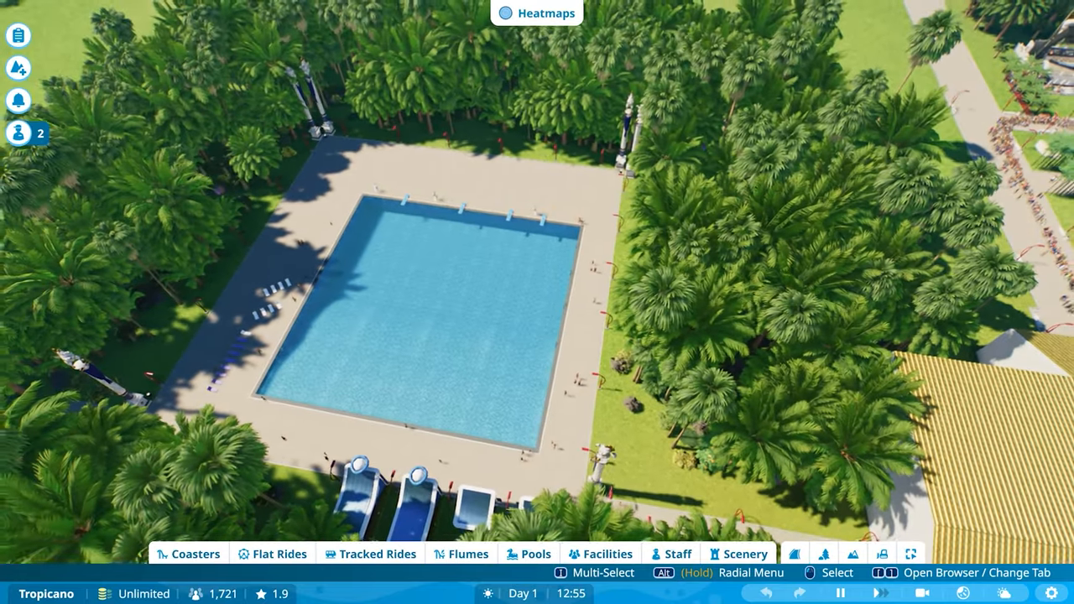
scroll("down", 3)
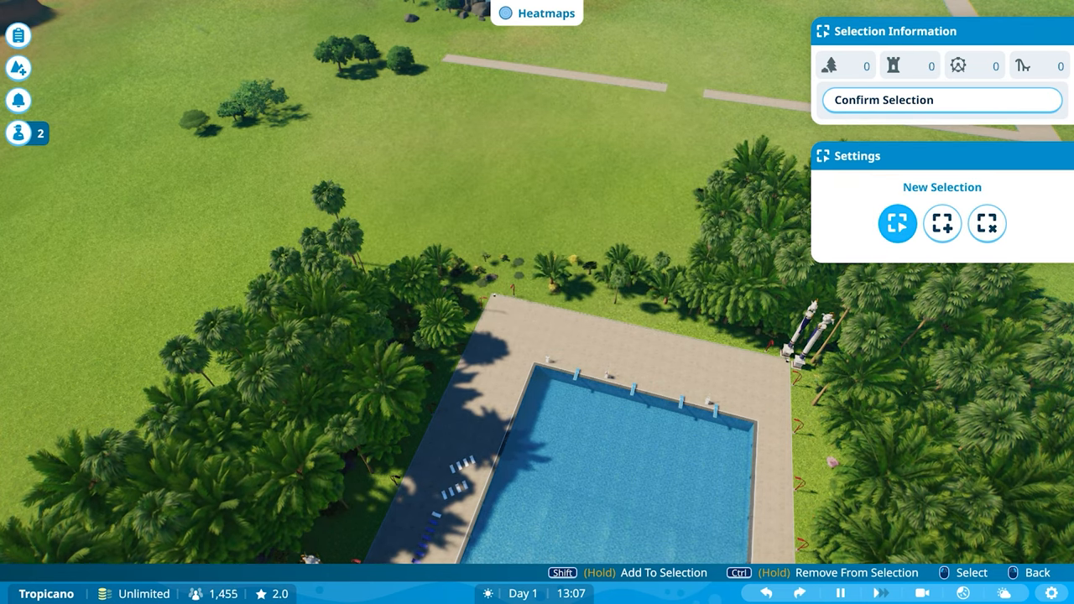
Confirm the scenery selection near the white pillars at the deck corner
left_click(731, 226)
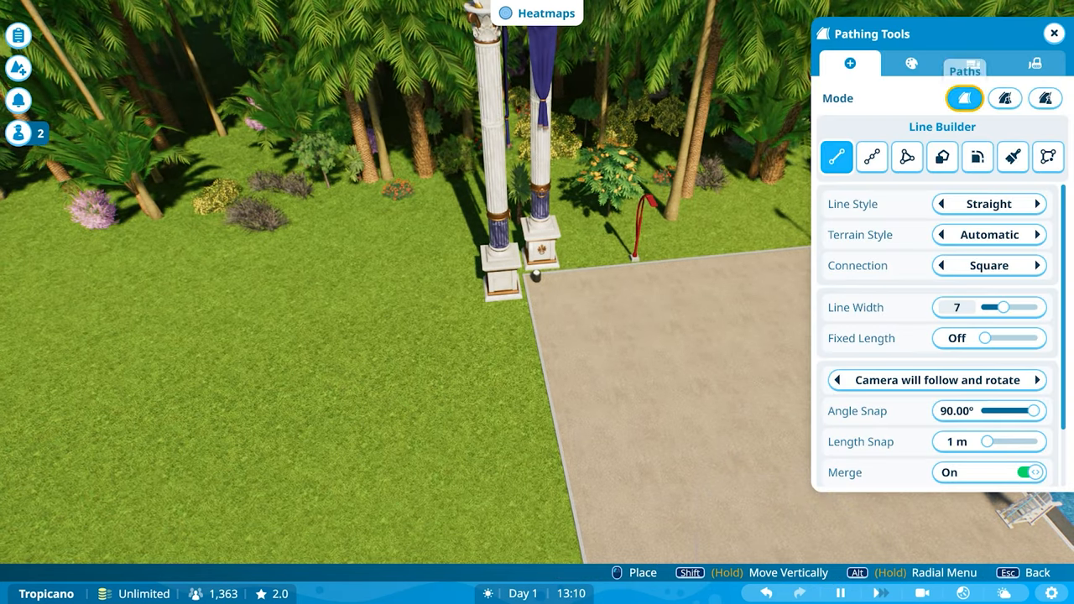
Switch to the Square stamp and place a first path patch beside the deck
left_click(942, 157)
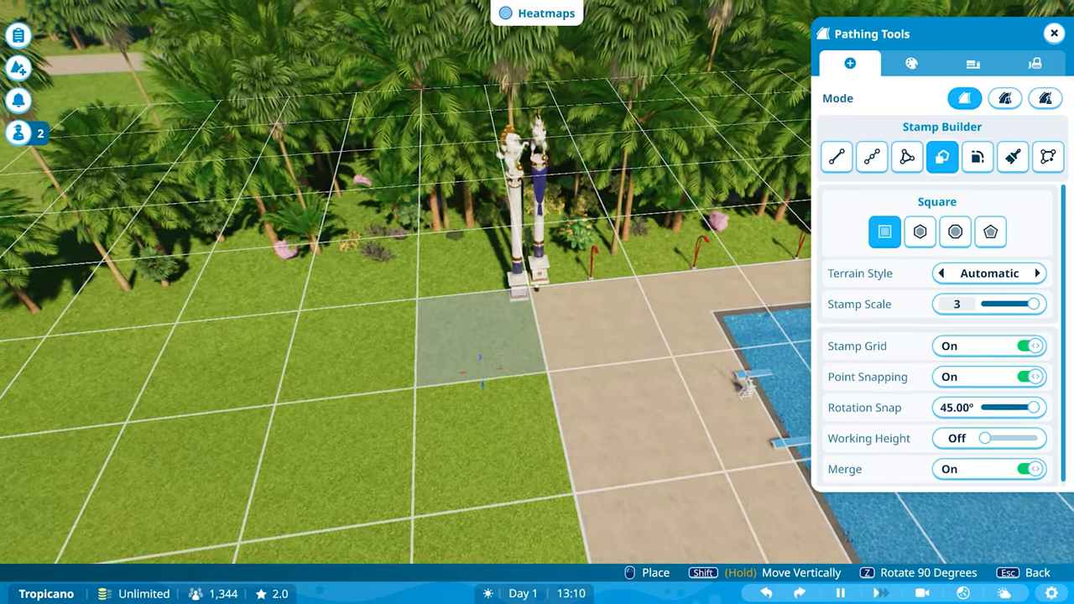
left_click(911, 63)
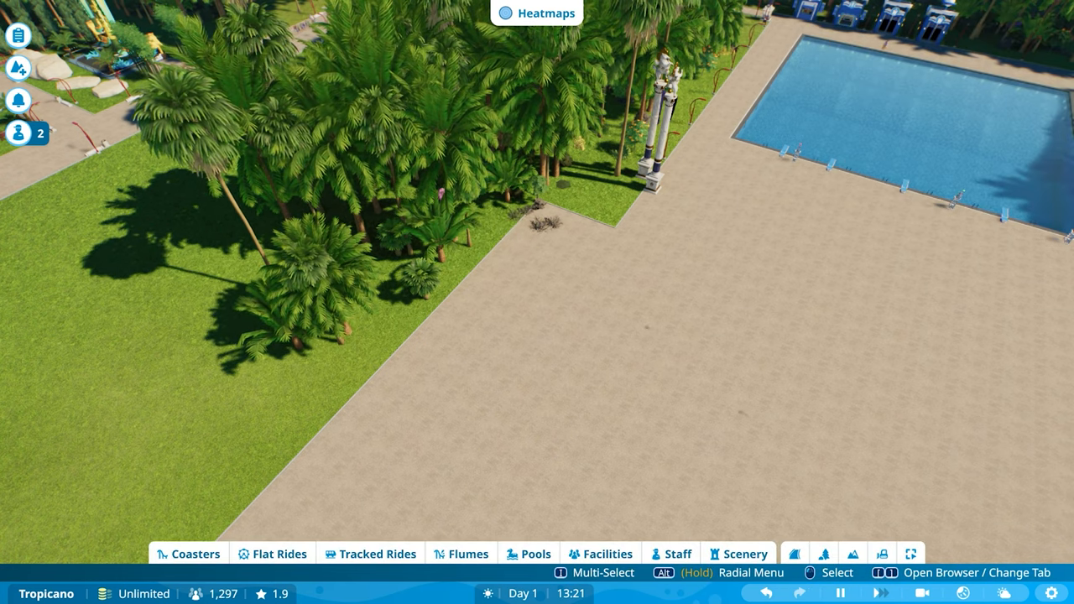
Stamp the last path square to complete the plaza and close Pathing Tools
left_click(542, 220)
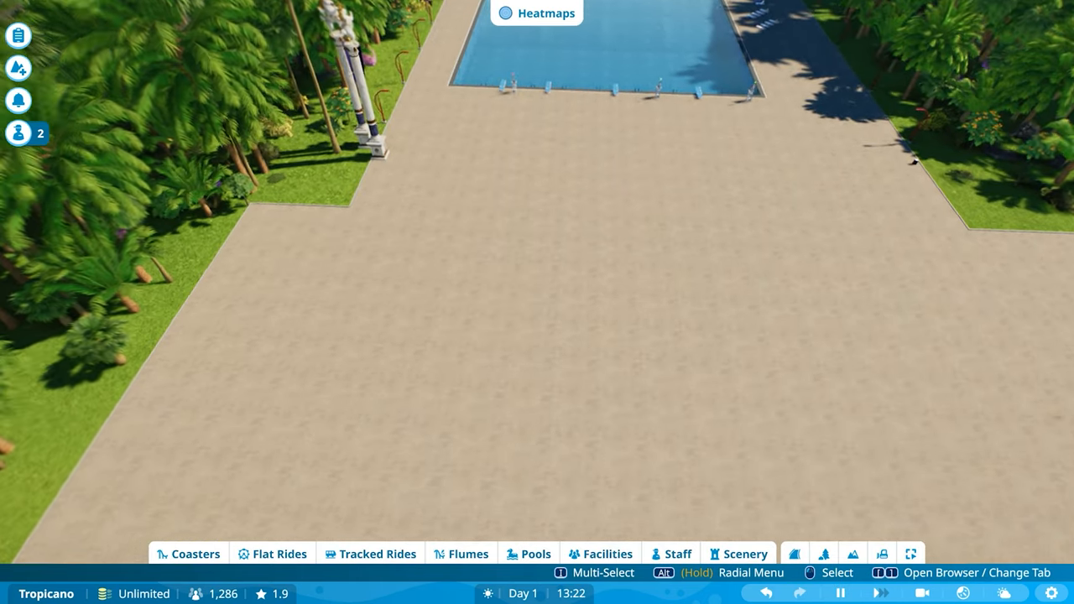
Pick the Wave Pool from the Pools list and rotate it with Z
left_click(527, 553)
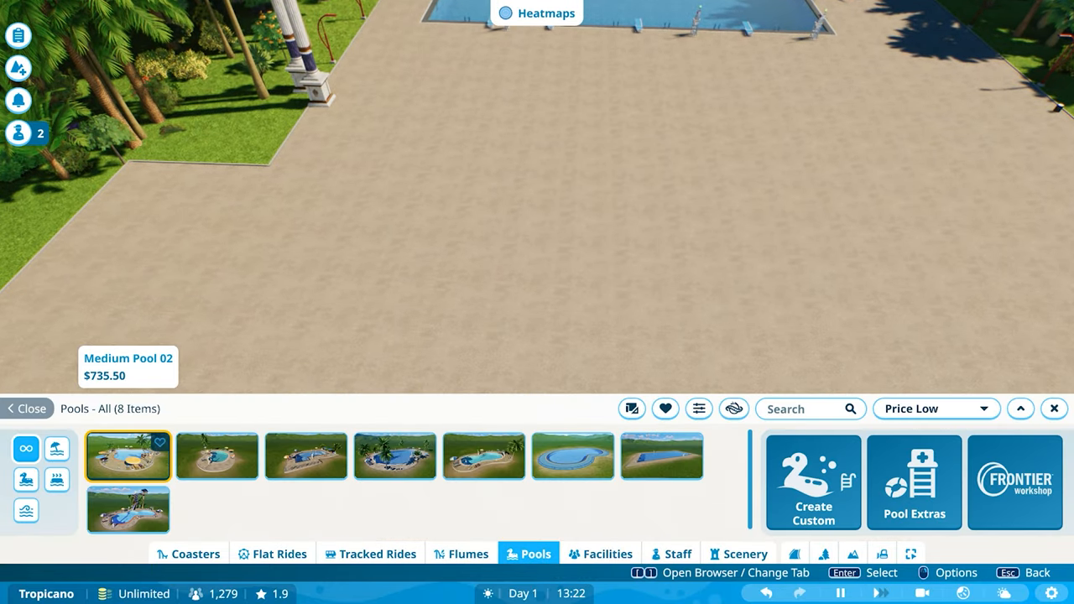
left_click(305, 456)
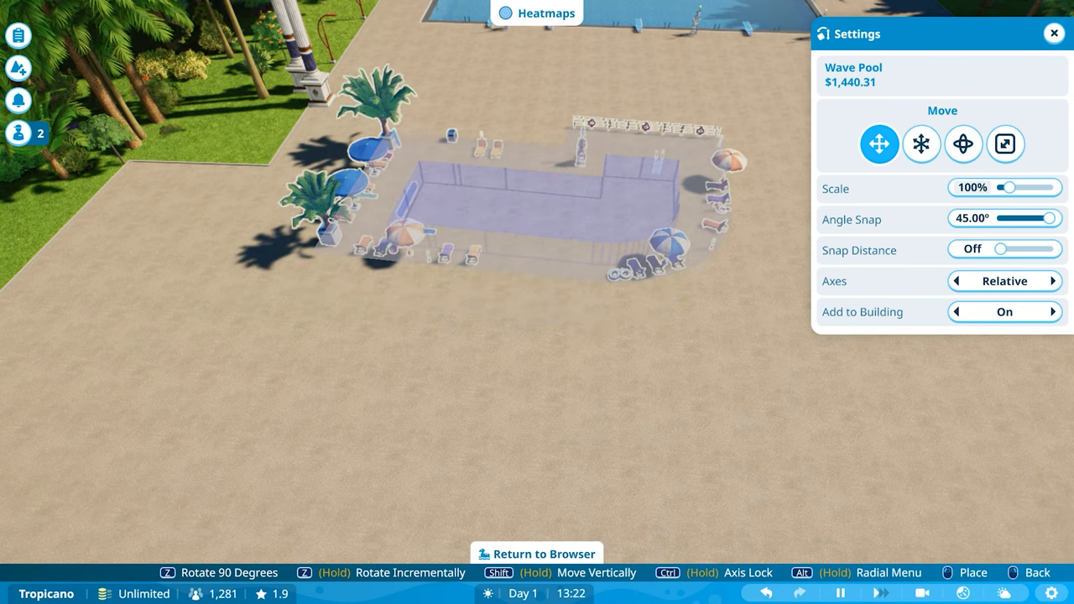
key("z")
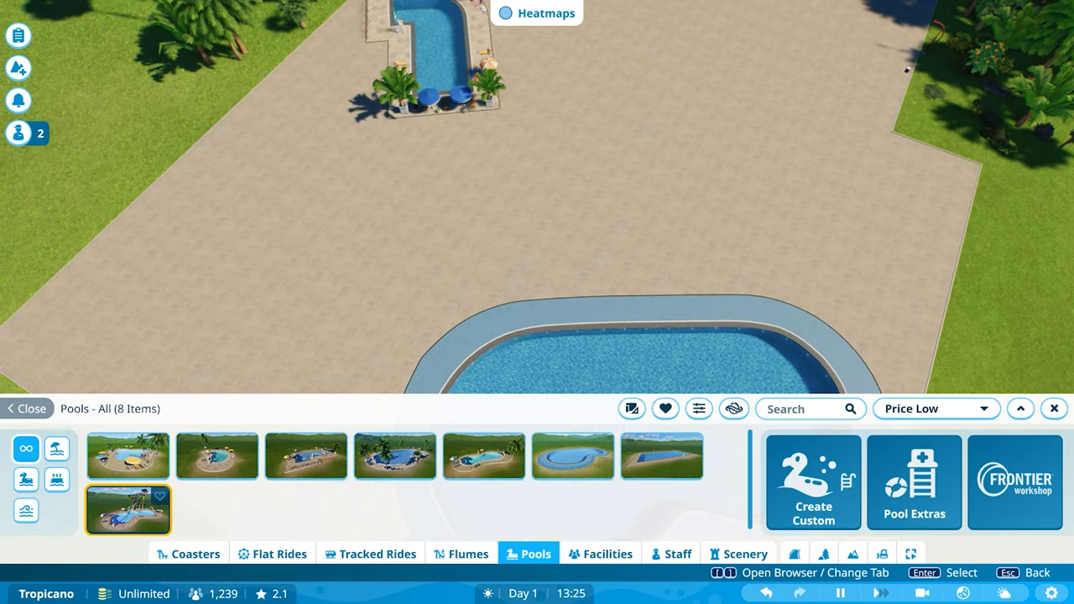
Select the pool with the spiral Body Flume slide from the Pools browser
left_click(128, 509)
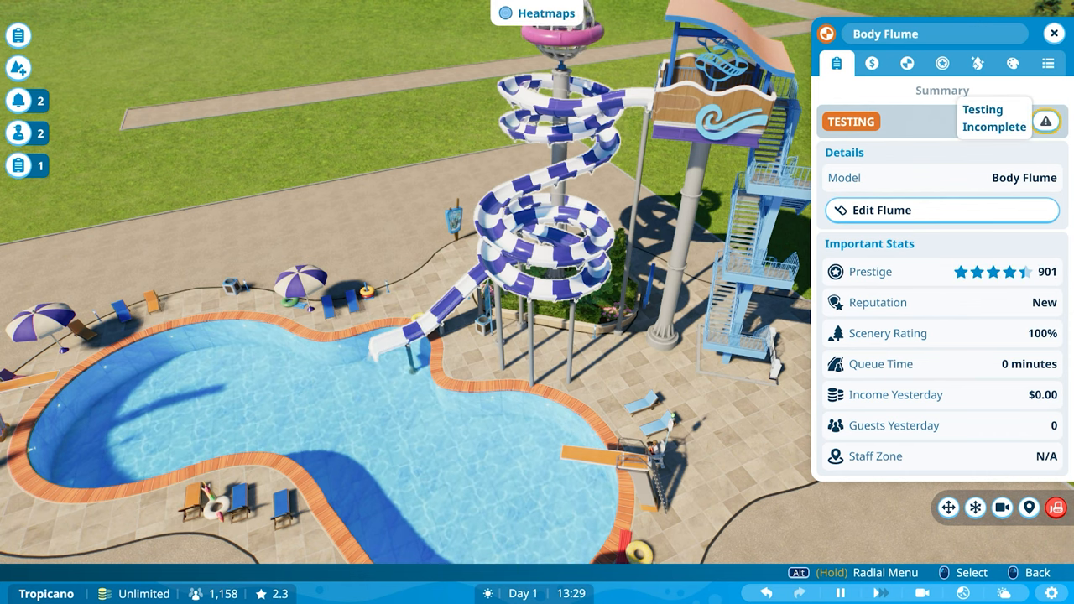
left_click(1046, 120)
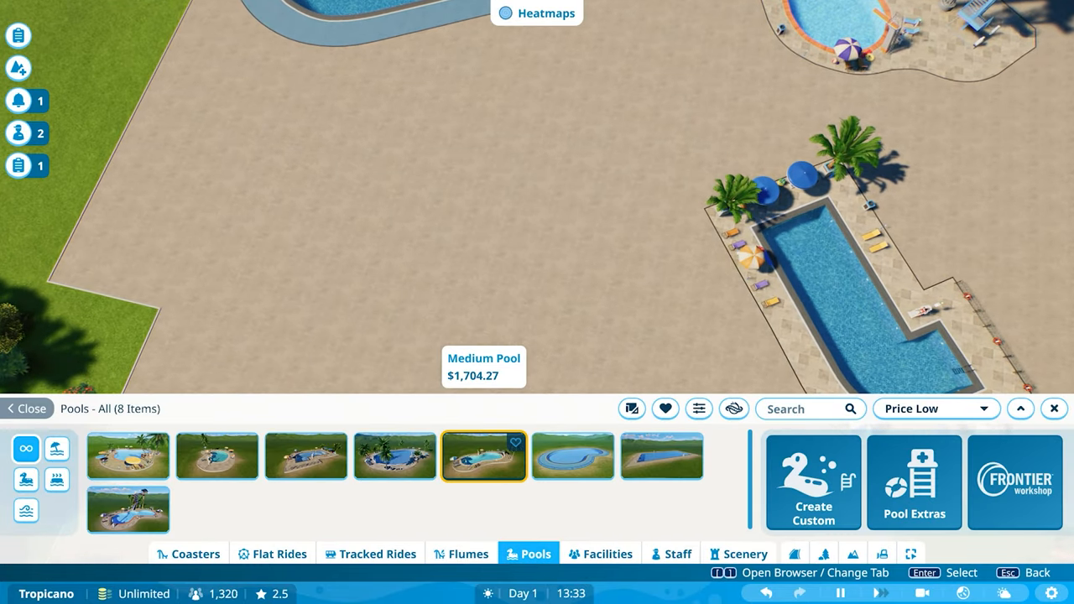
Select the Large Pool and set it down on the grass beyond the plaza
left_click(395, 455)
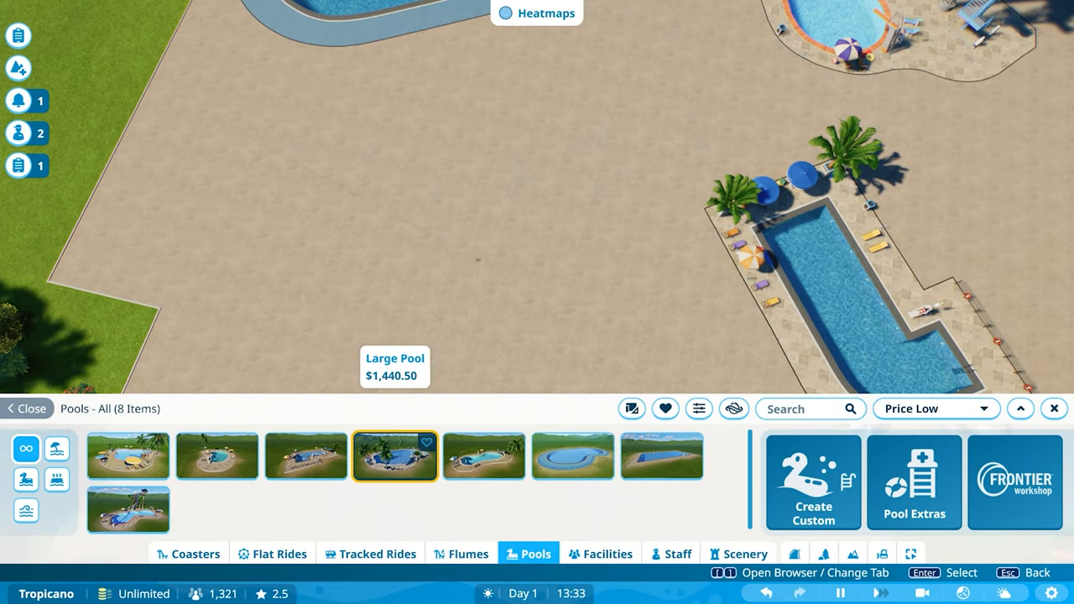
left_click(394, 455)
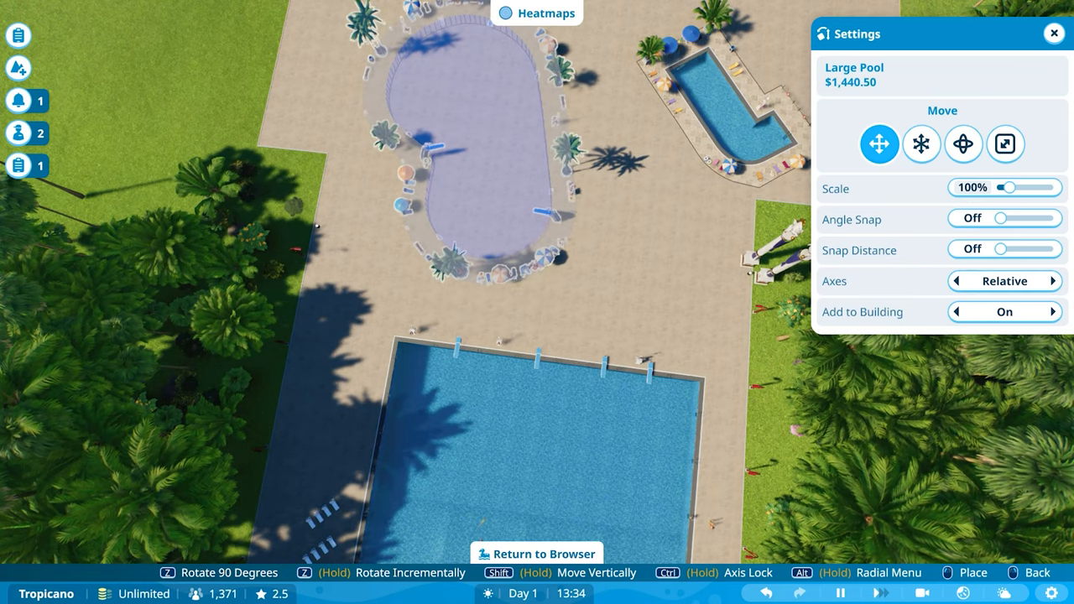
left_click(536, 554)
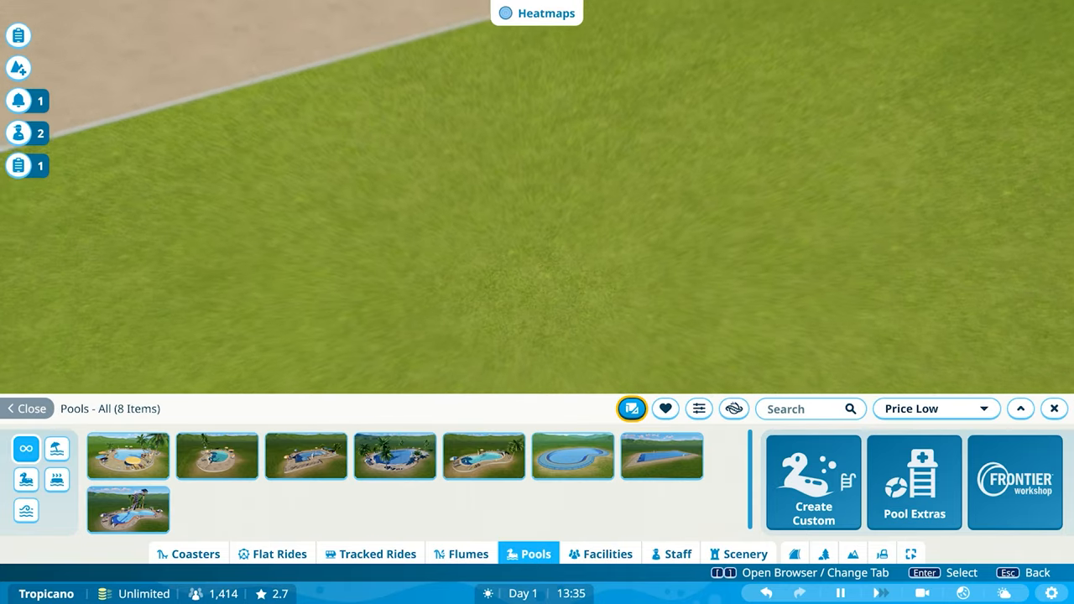
Close the Pools catalogue and open the Scenery catalogue
left_click(30, 409)
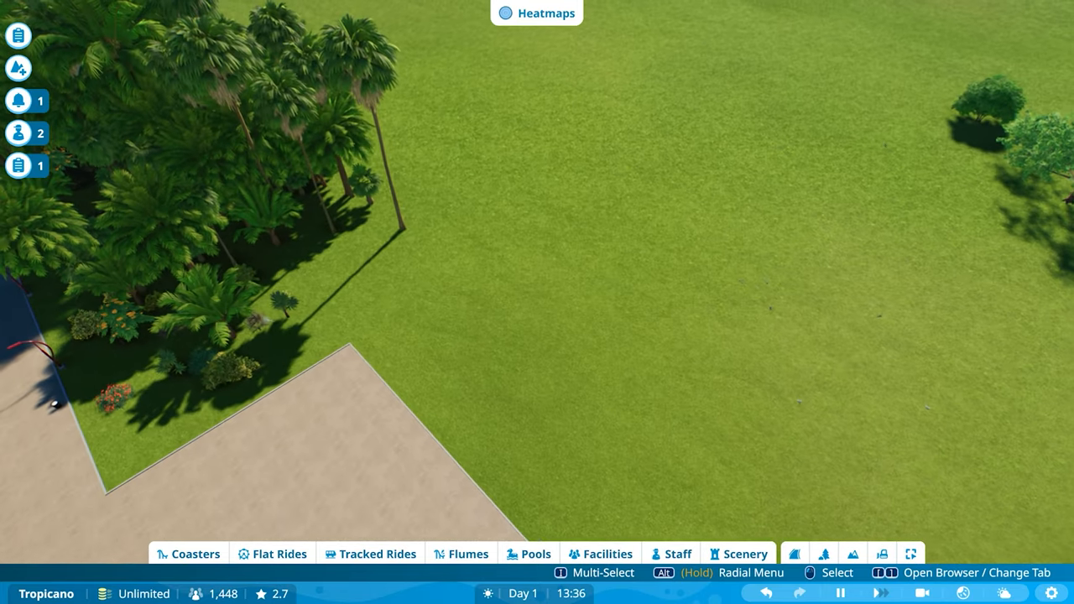
left_click(536, 554)
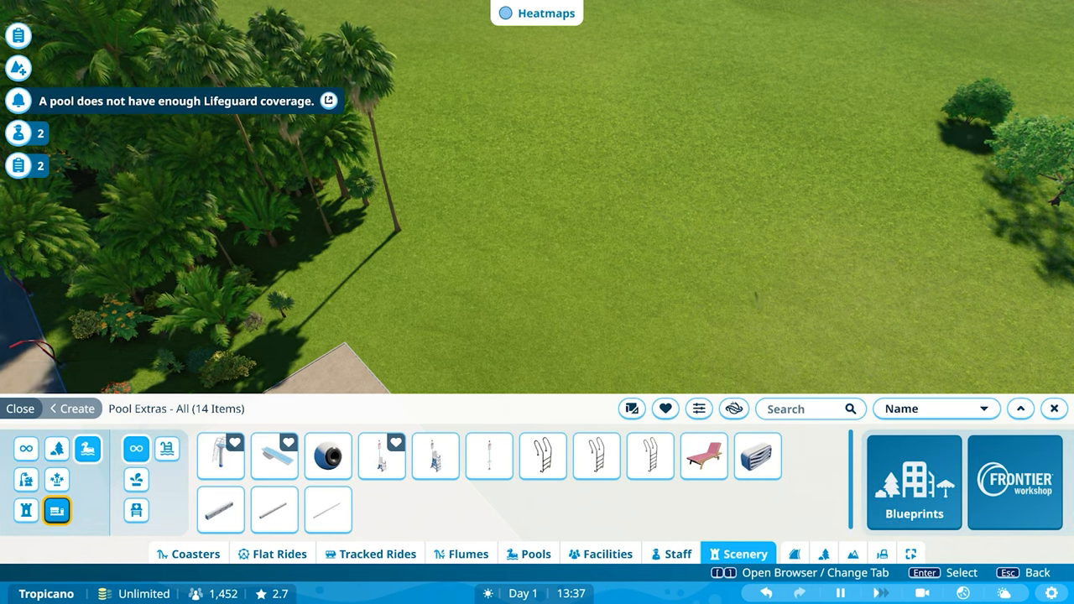
Browse building pieces and Pool Extras, choosing the Wave Machine 4 - 16m
left_click(25, 479)
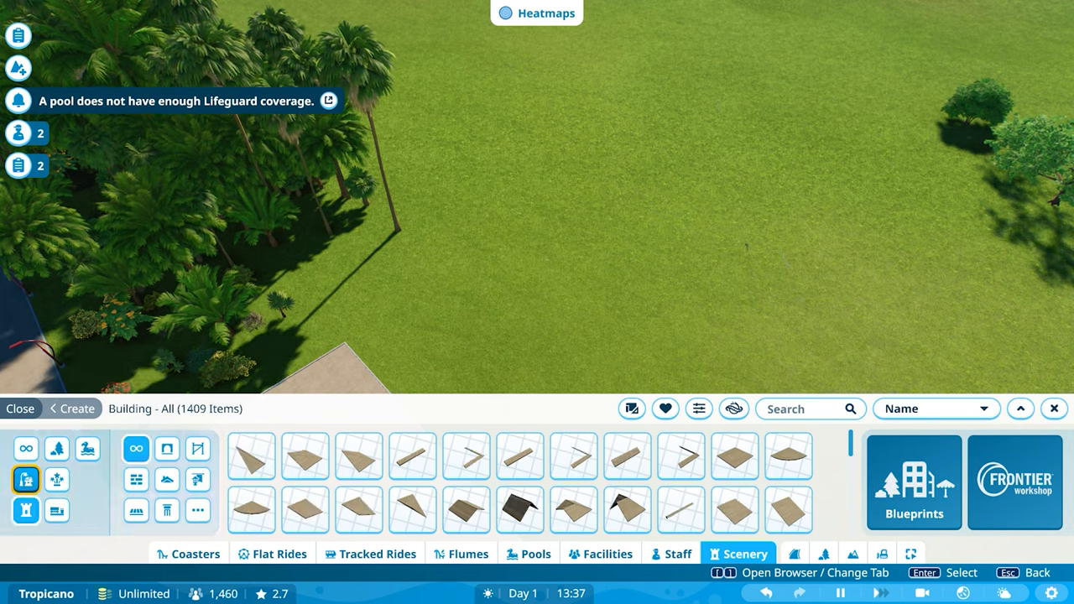
left_click(56, 448)
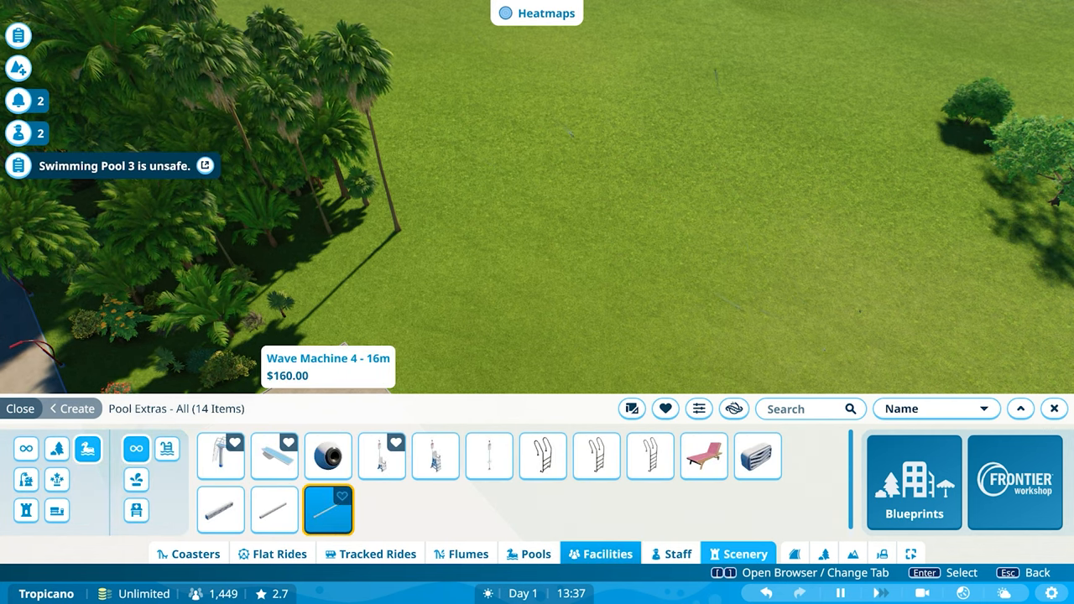
left_click(914, 482)
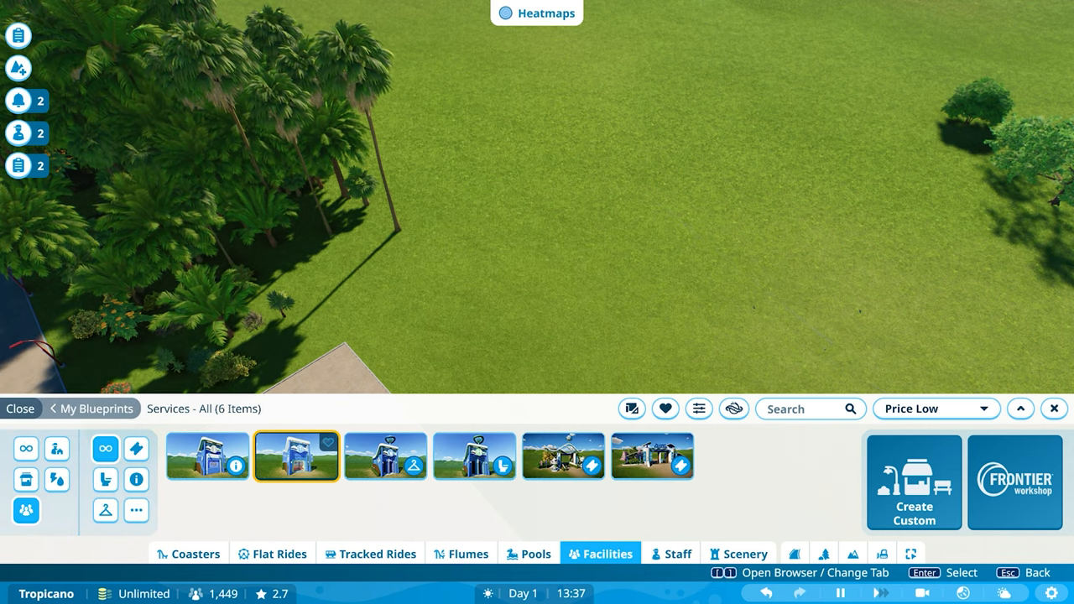
Pick the first Guest Services shop design and place it behind the pool
left_click(297, 456)
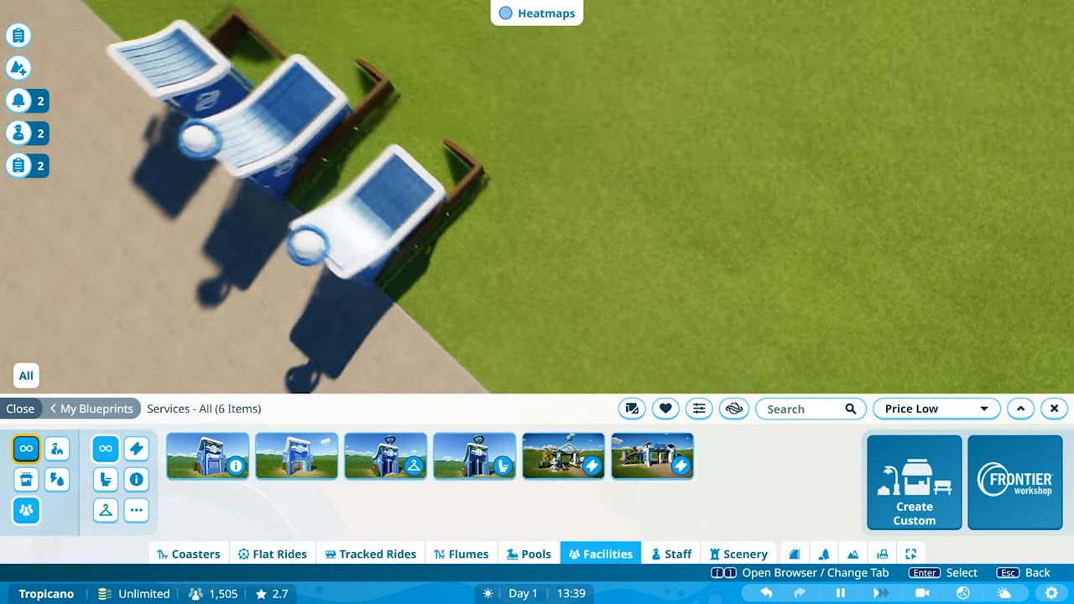
left_click(206, 456)
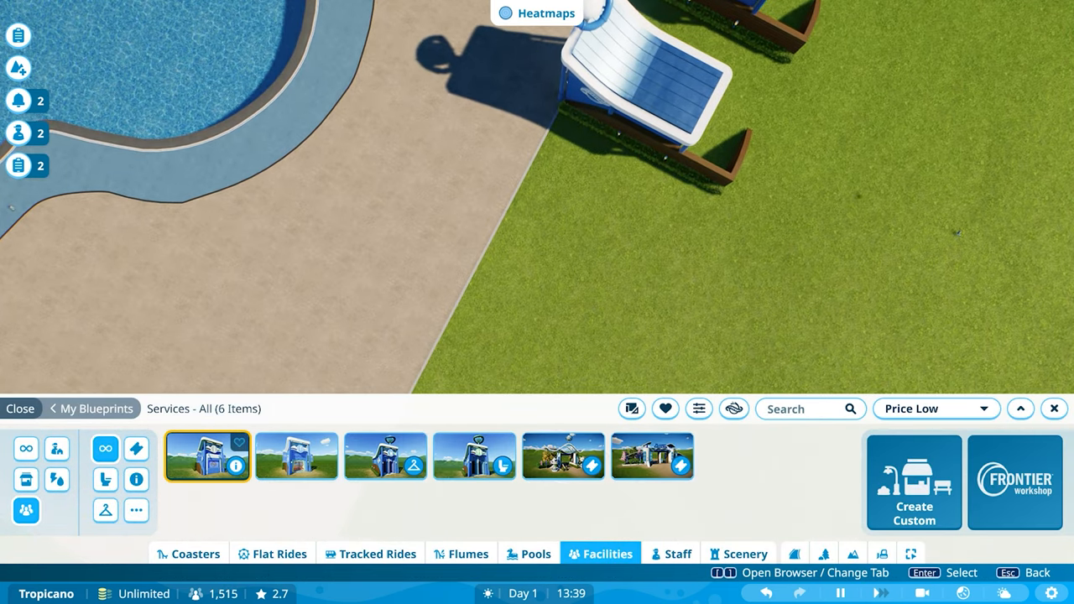
left_click(206, 456)
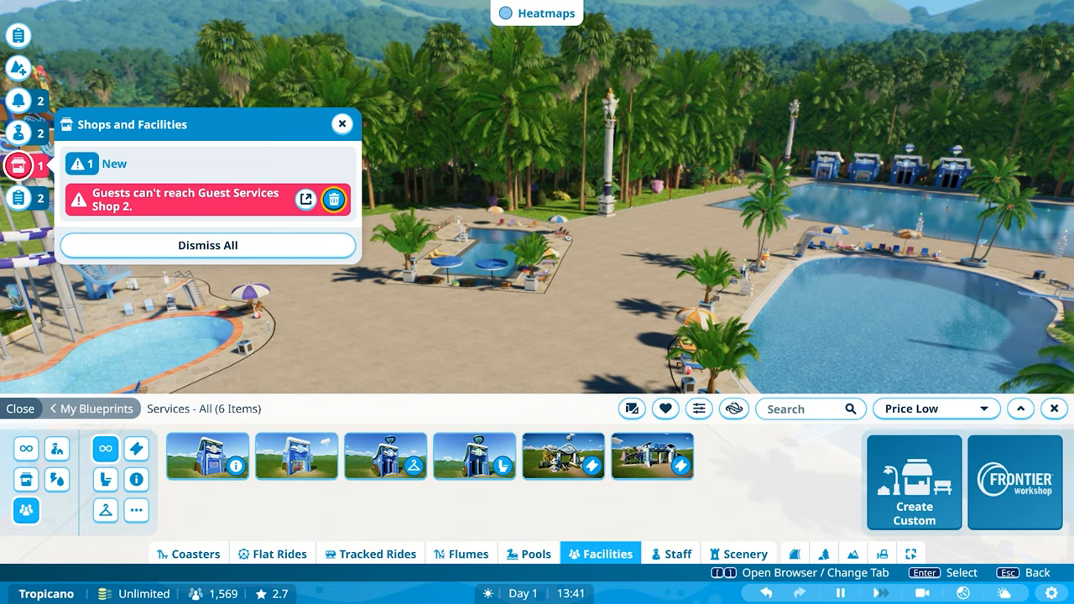
Dismiss the 'Guests can't reach' alert for Guest Services Shop 2
left_click(305, 200)
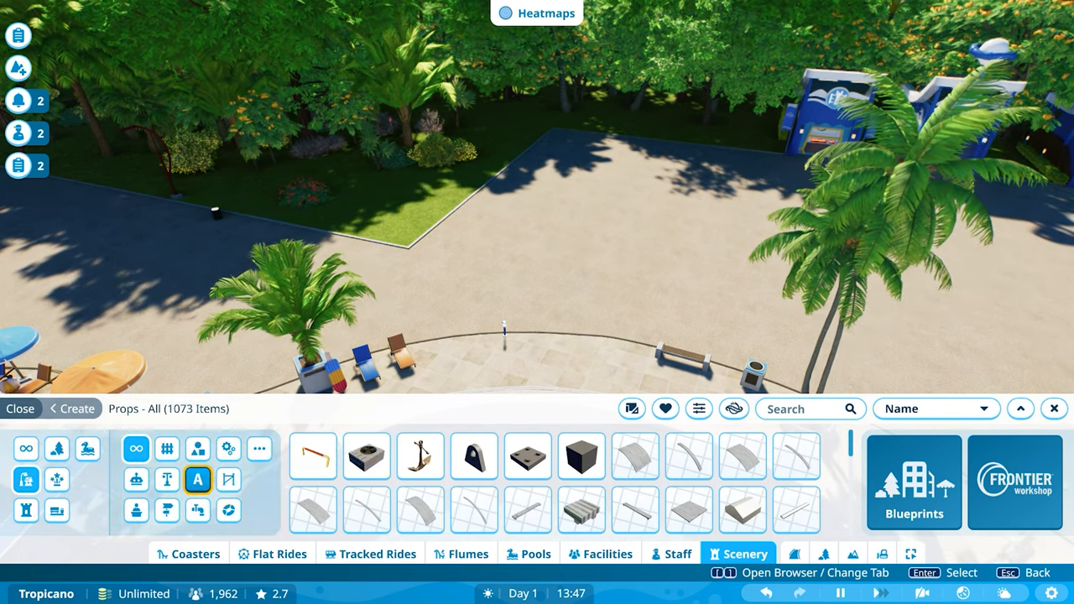
Apply a catalogue filter and switch to My Blueprints, listing 46 saved blueprints
left_click(698, 408)
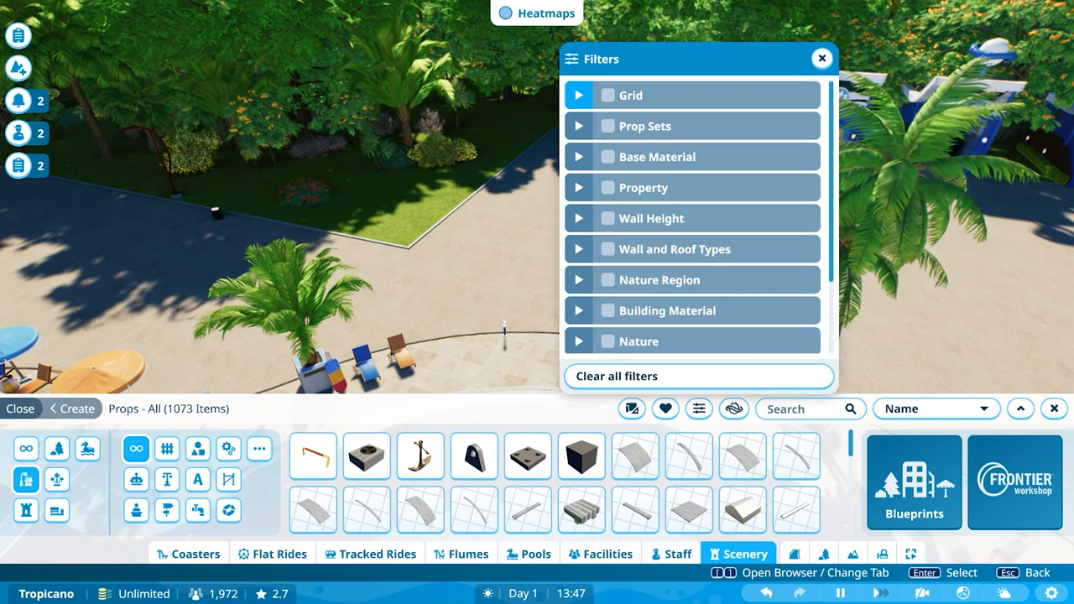
scroll("down", 3)
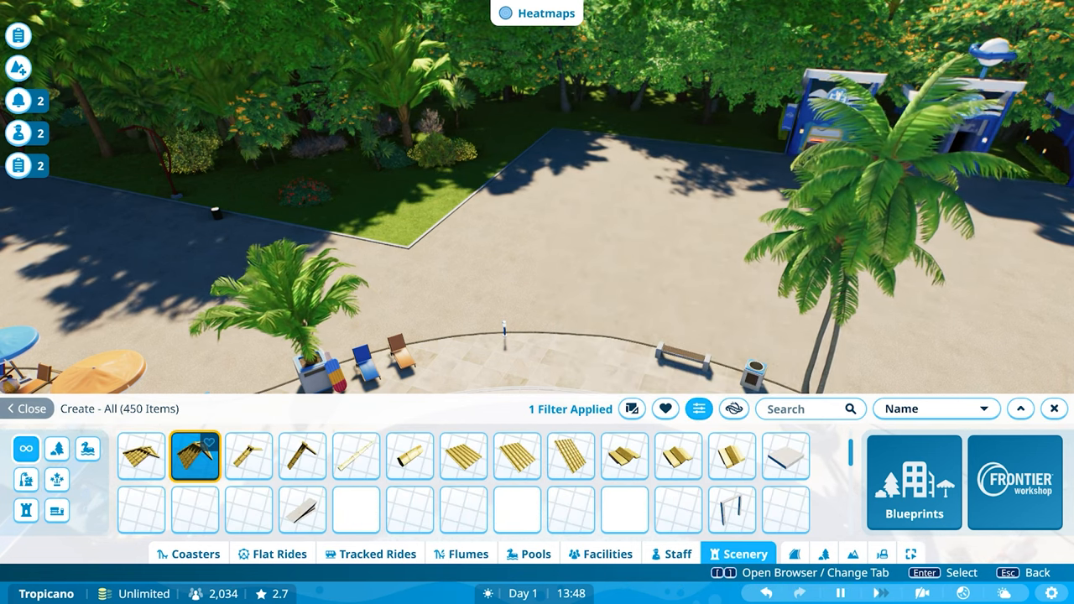
left_click(914, 483)
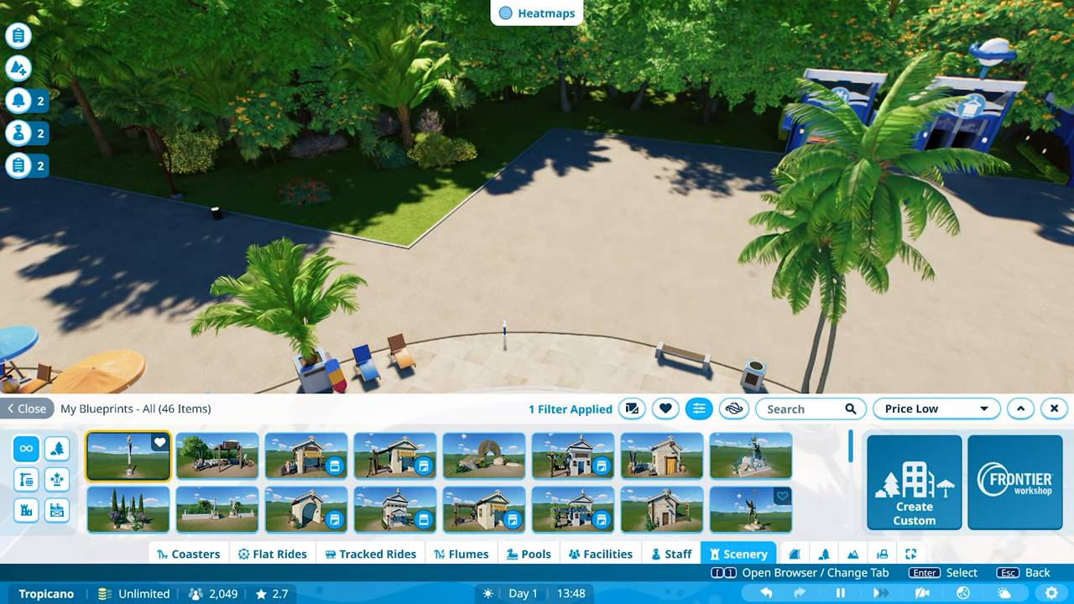
Place several Mythology Dressing 2 columns along the hedge beside the pool path
left_click(127, 455)
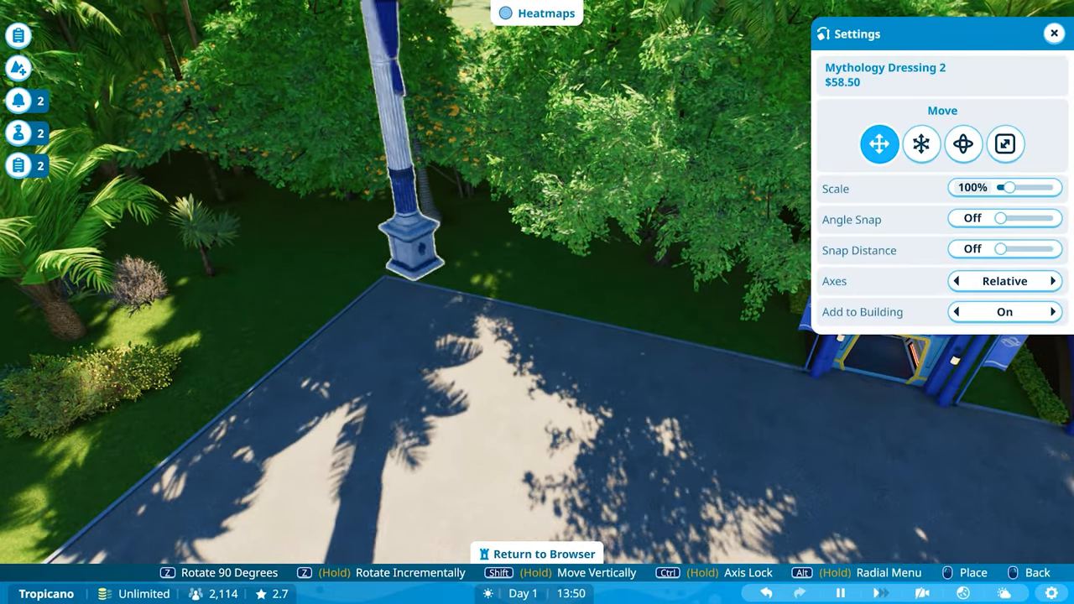
left_click(536, 553)
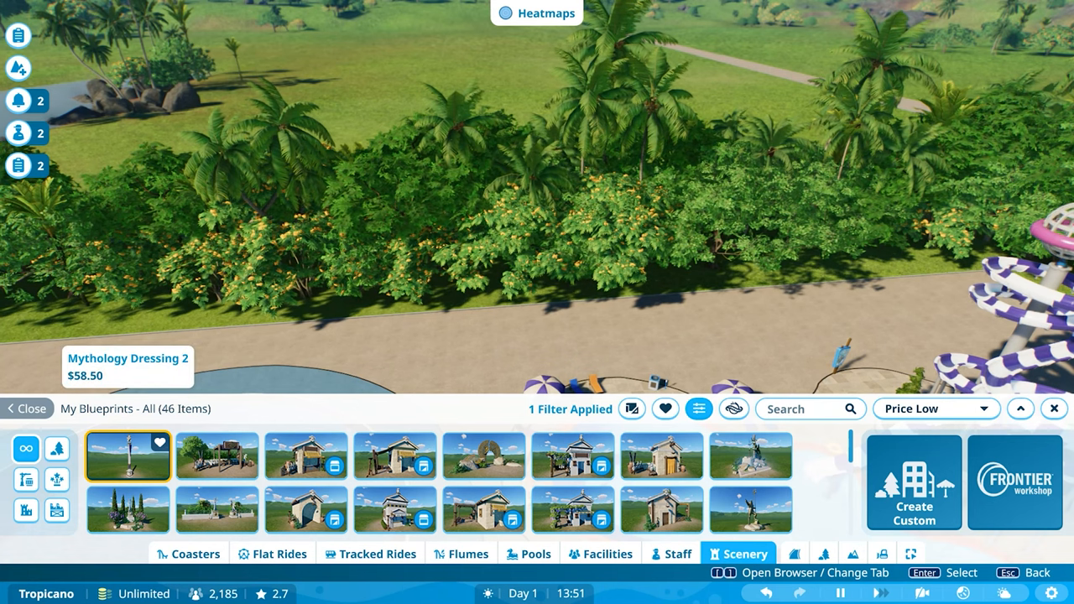
left_click(127, 456)
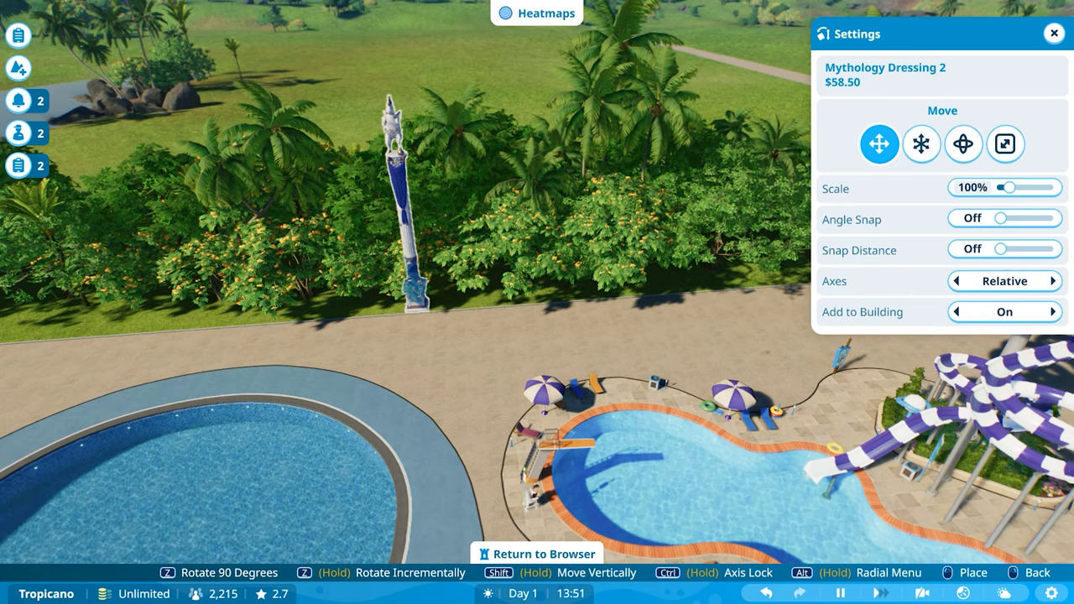
left_click(536, 554)
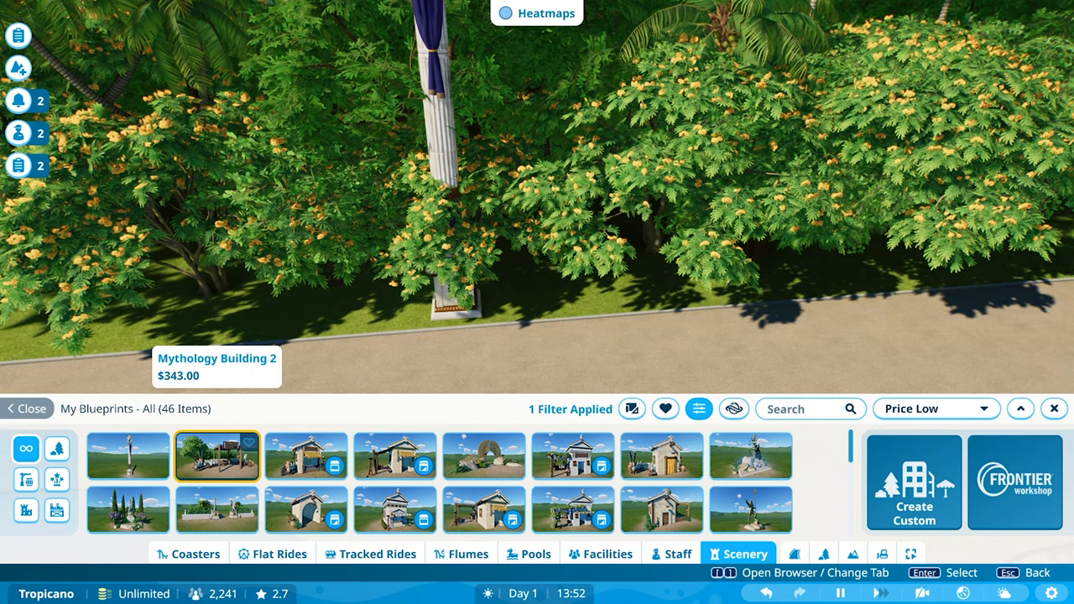
left_click(216, 456)
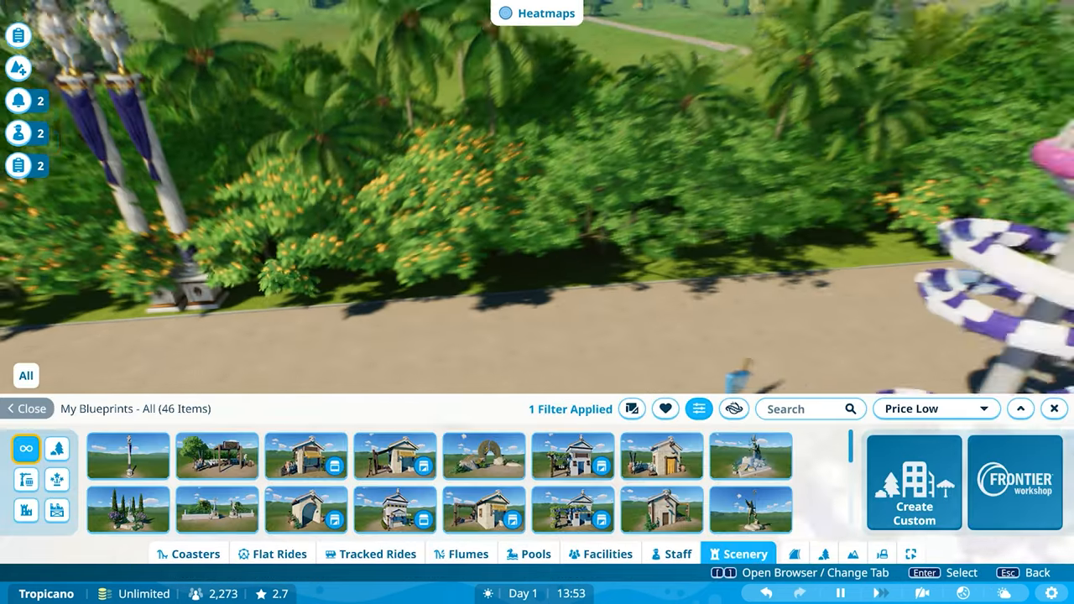
left_click(127, 455)
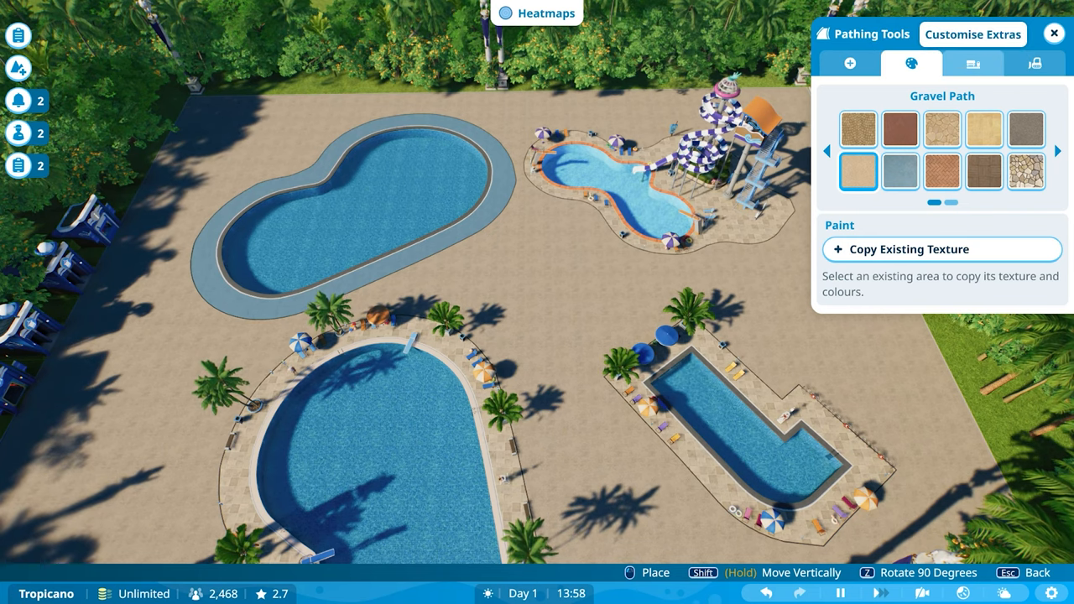
Browse path shapes, both texture pages and railing options, then close the path tools
left_click(849, 63)
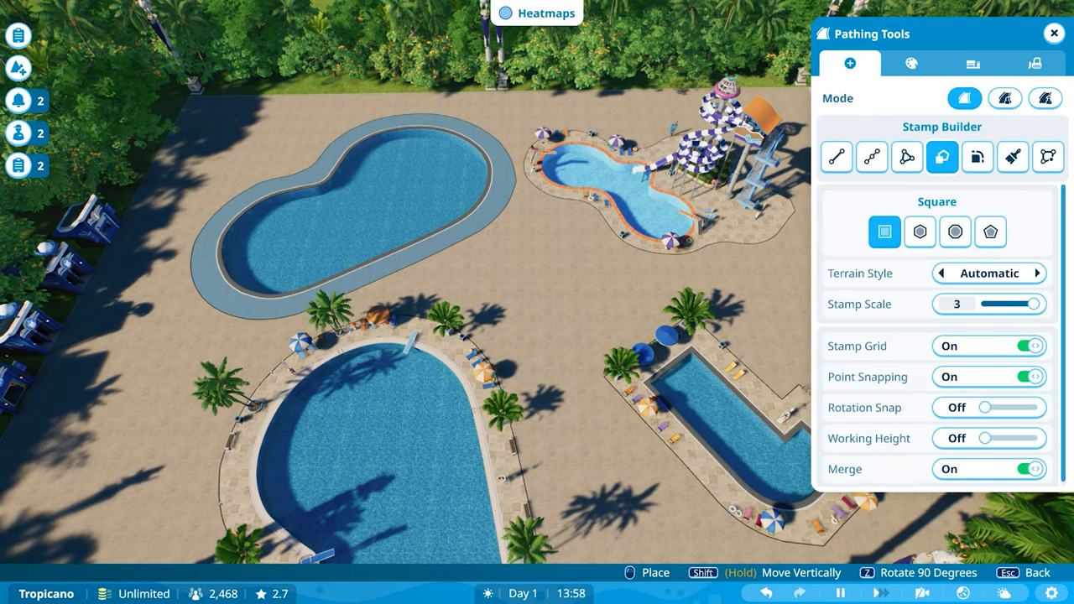
left_click(911, 63)
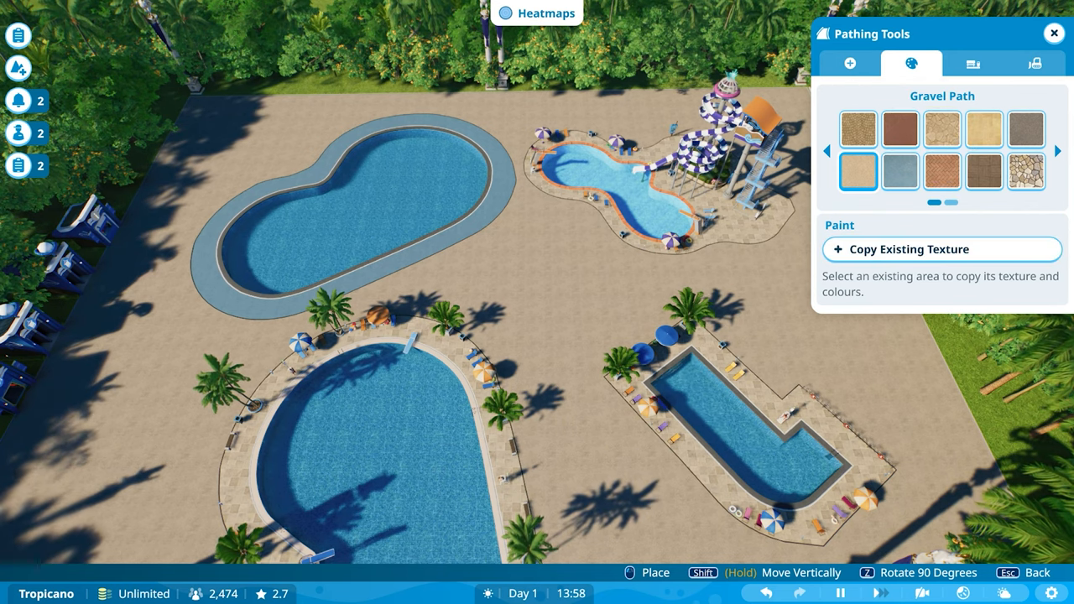
left_click(857, 129)
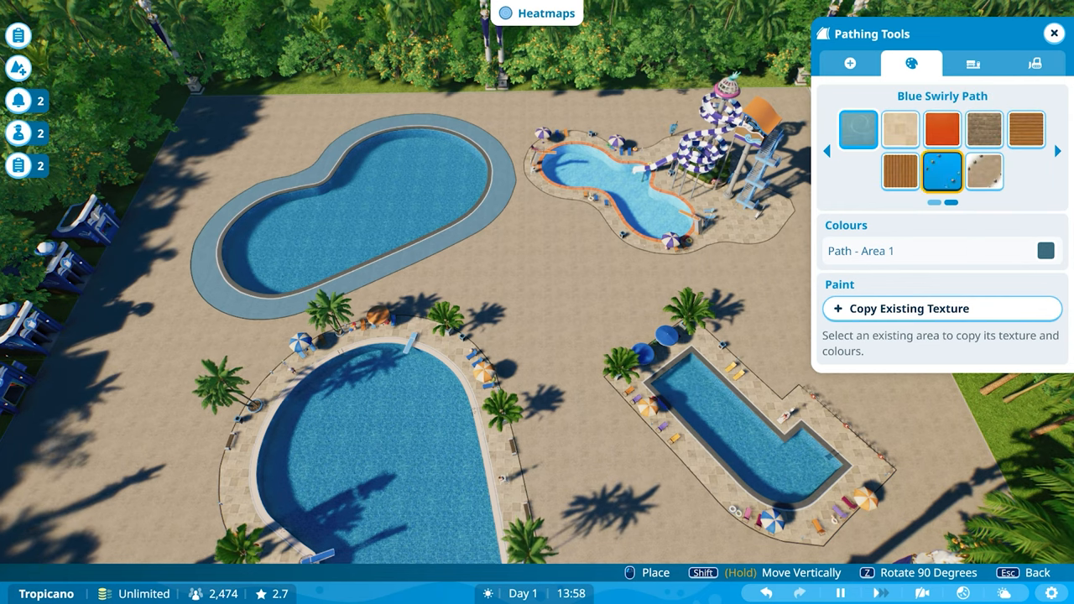
left_click(941, 172)
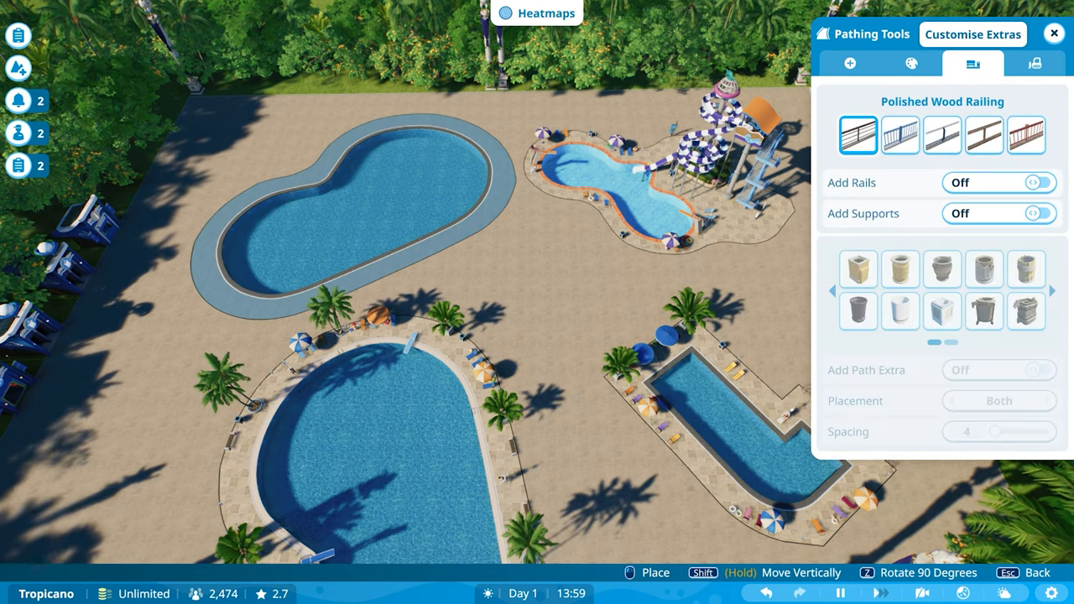
left_click(848, 63)
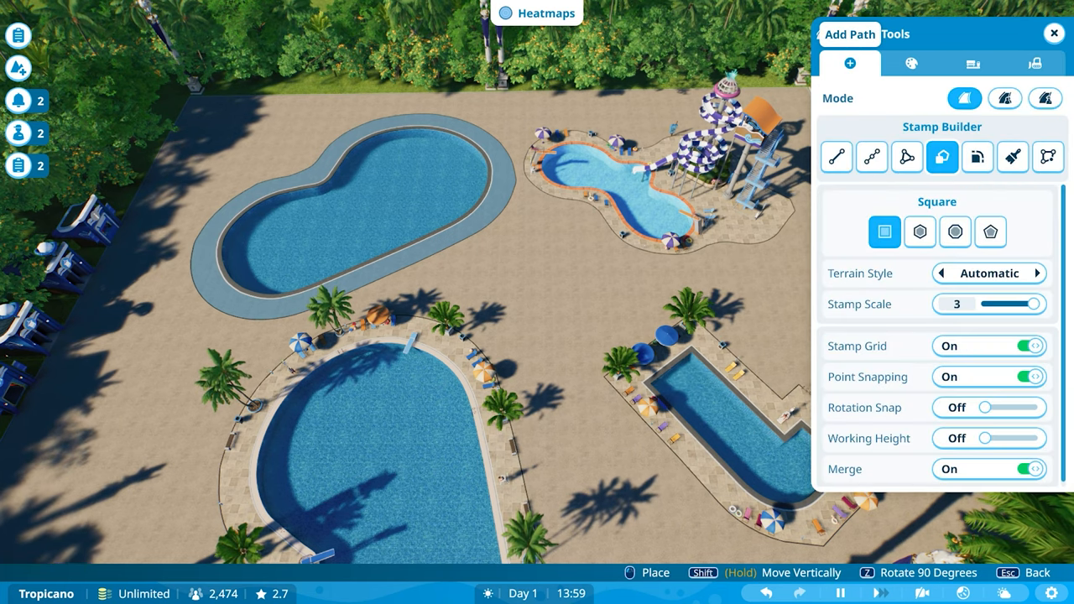
left_click(1011, 157)
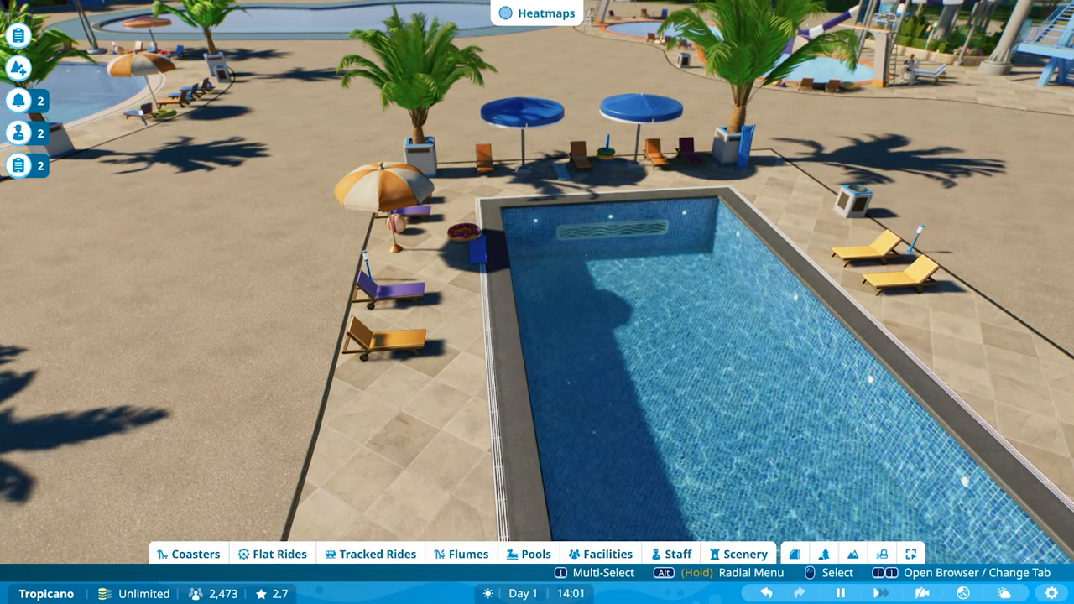
Close the Wave Machine details and open the Pools catalogue
left_click(588, 218)
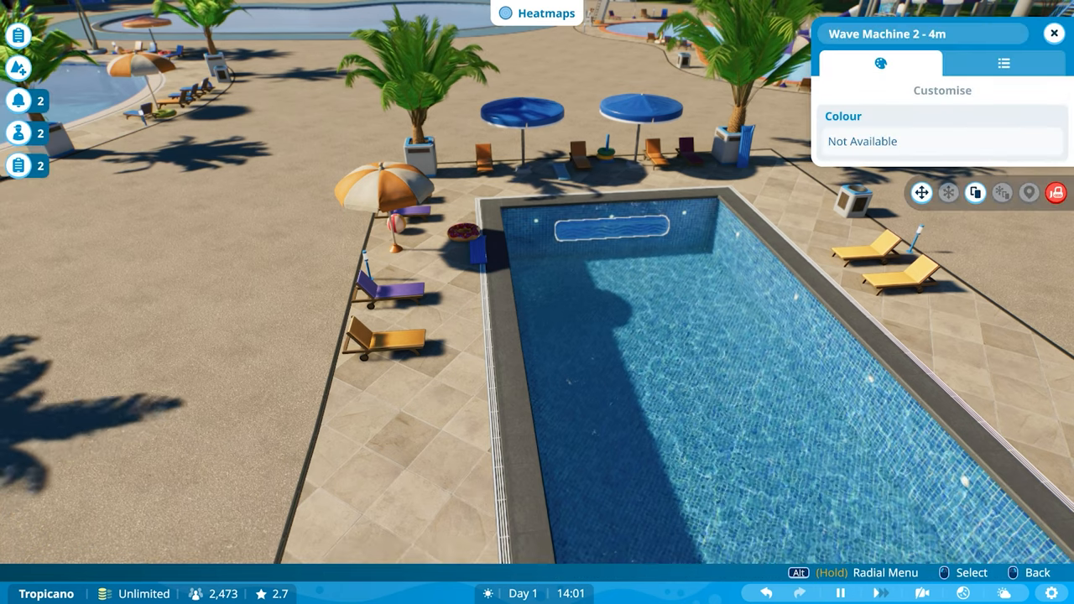
left_click(1004, 63)
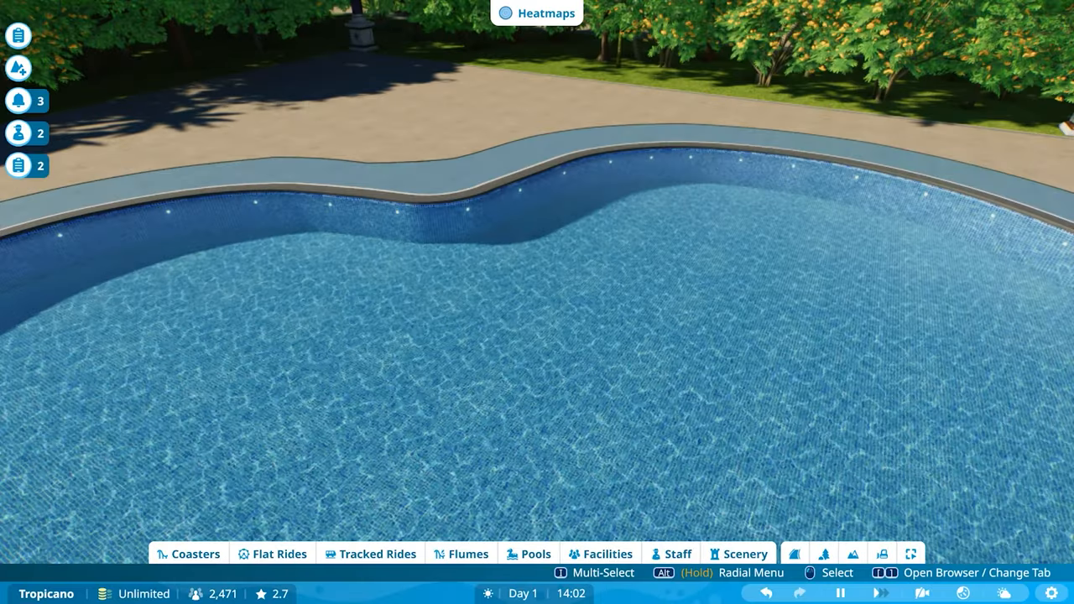
left_click(535, 553)
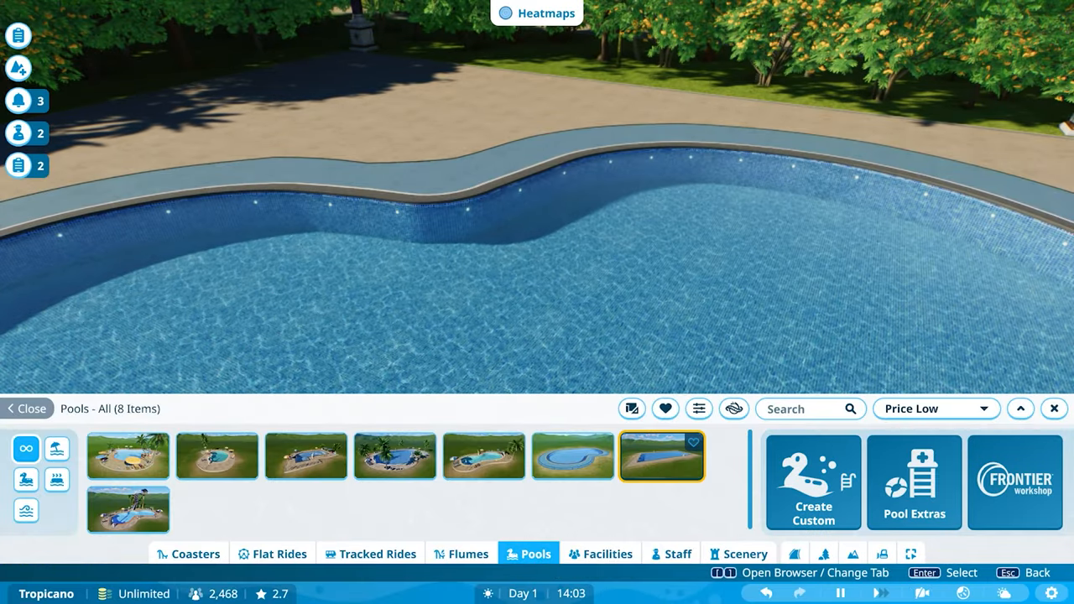
Browse Lifeguard Points scenery with all filters cleared, viewing the tall lifeguard chair
left_click(914, 483)
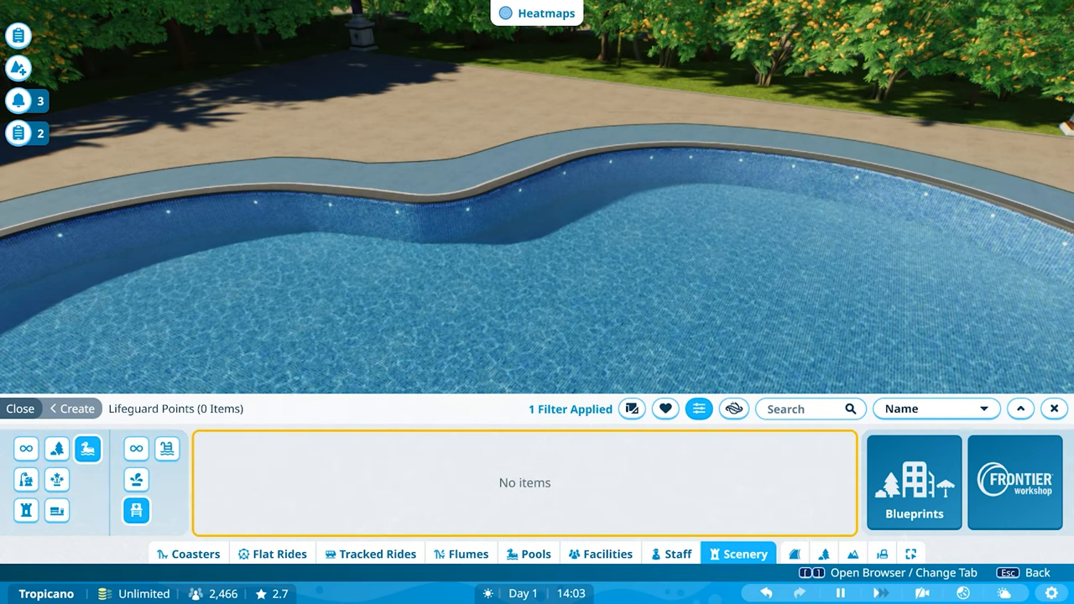
left_click(698, 409)
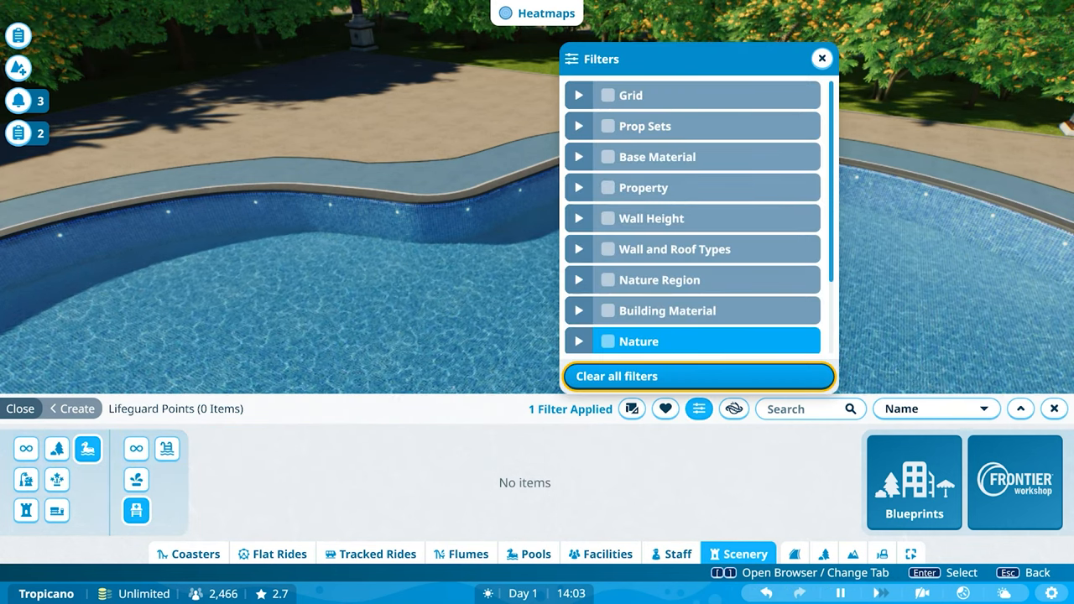
left_click(822, 58)
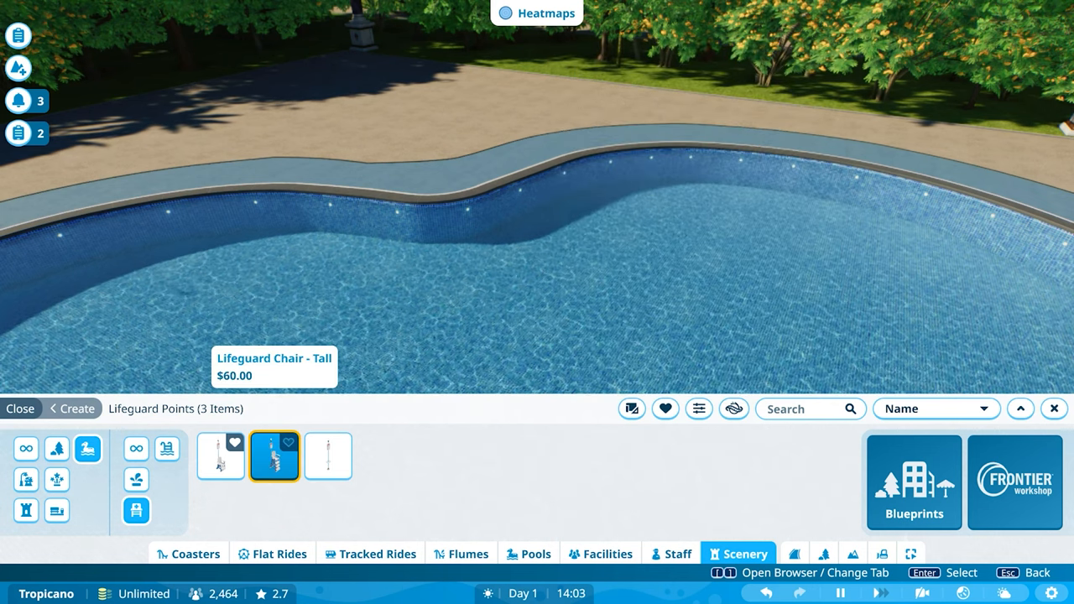
left_click(274, 456)
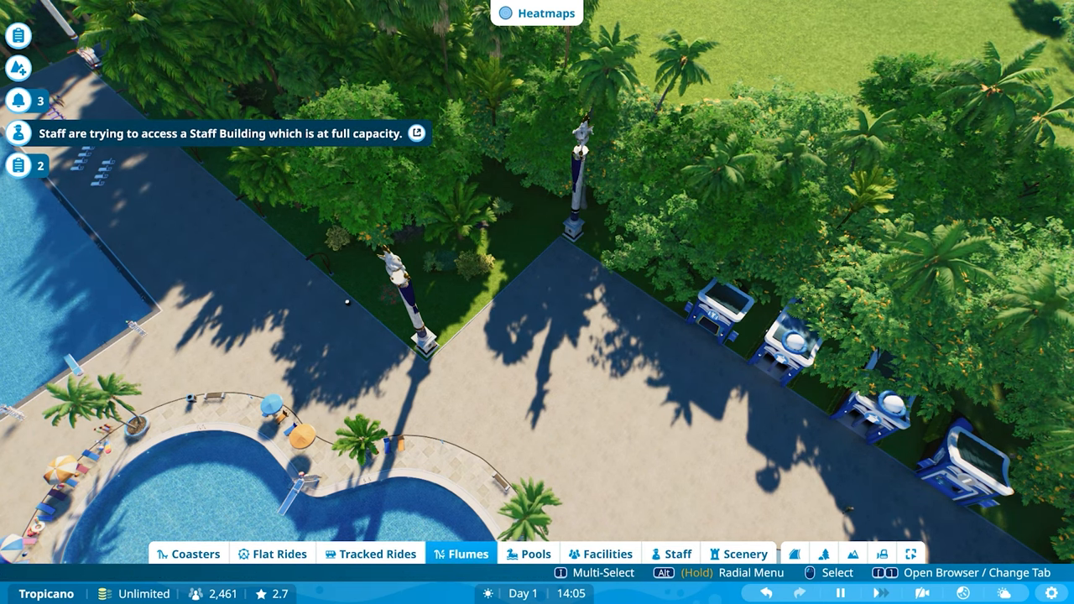
List Staff Facilities buildings and preview the Small and Medium staff facility designs
left_click(601, 553)
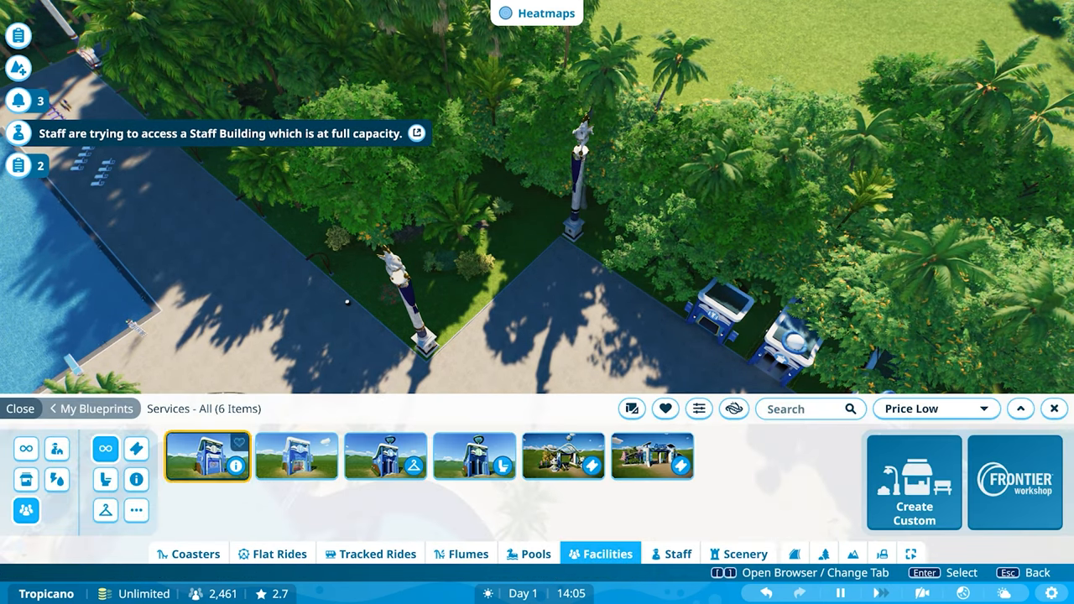
left_click(105, 511)
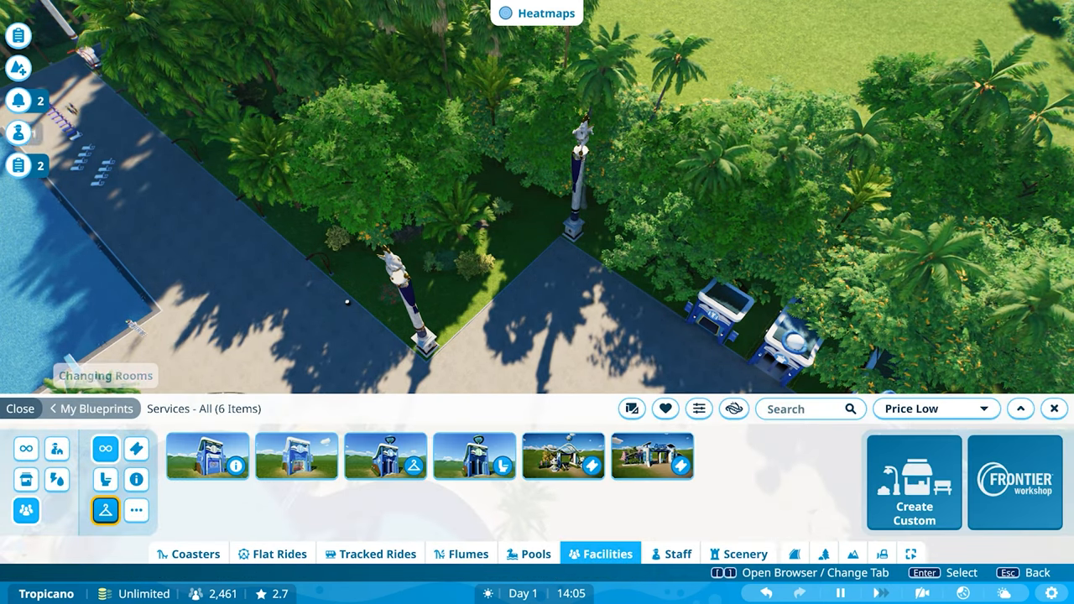
left_click(69, 449)
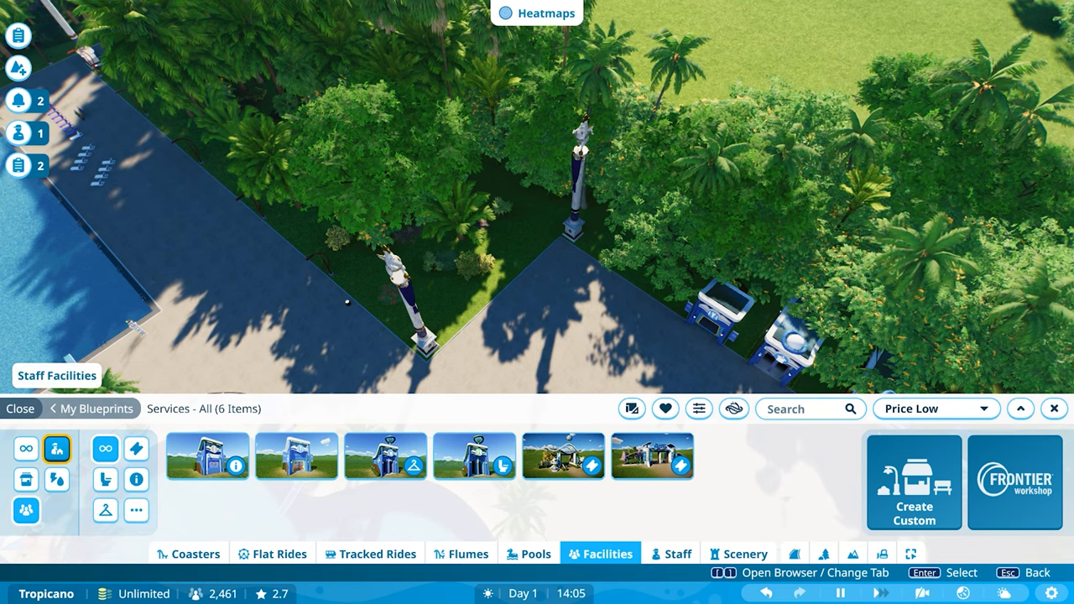
left_click(57, 479)
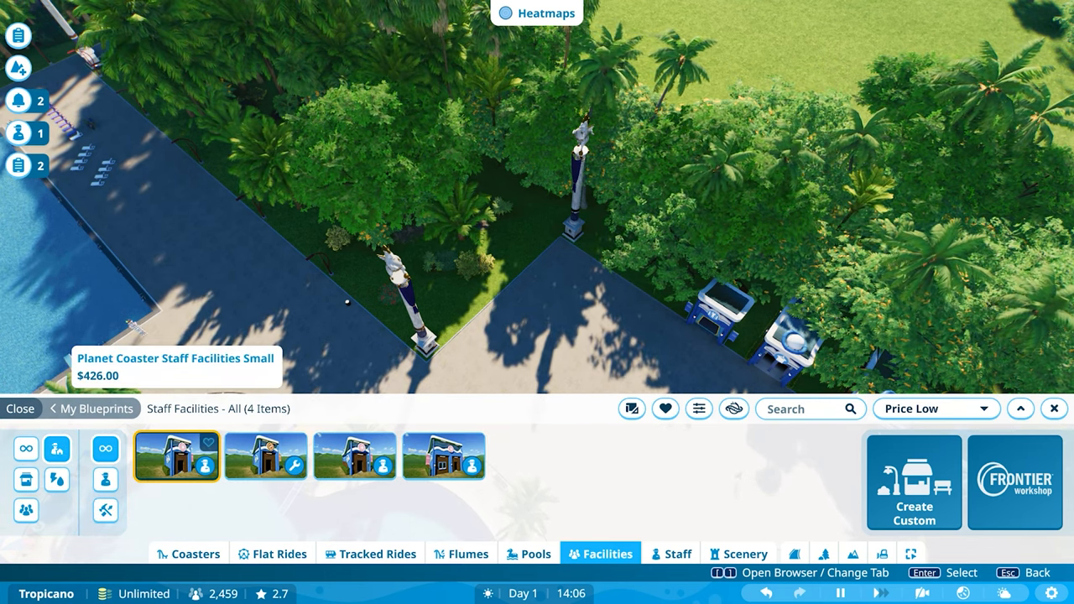
left_click(176, 455)
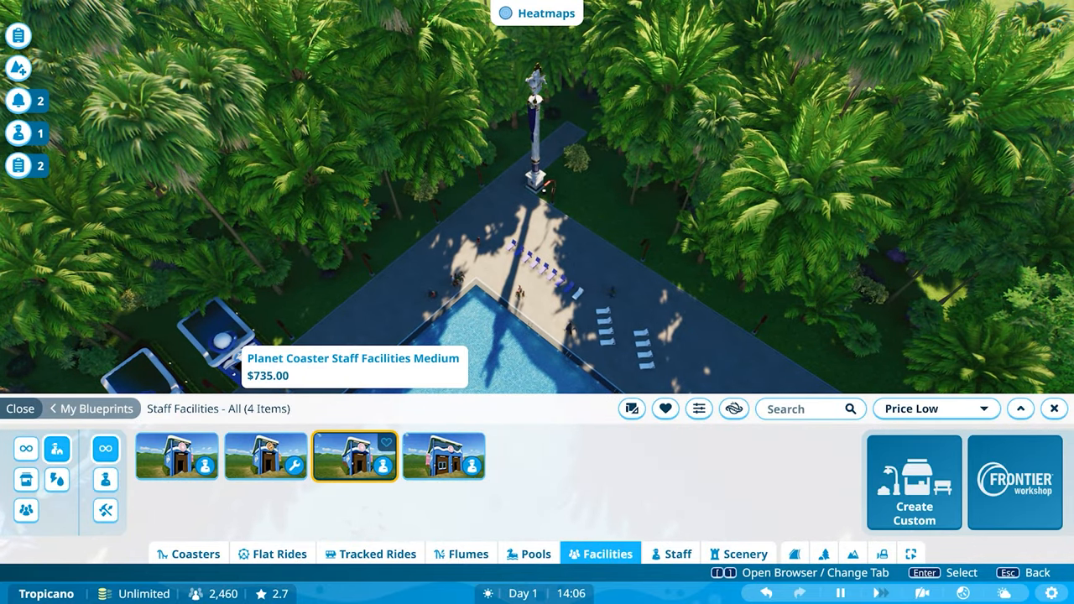
left_click(355, 456)
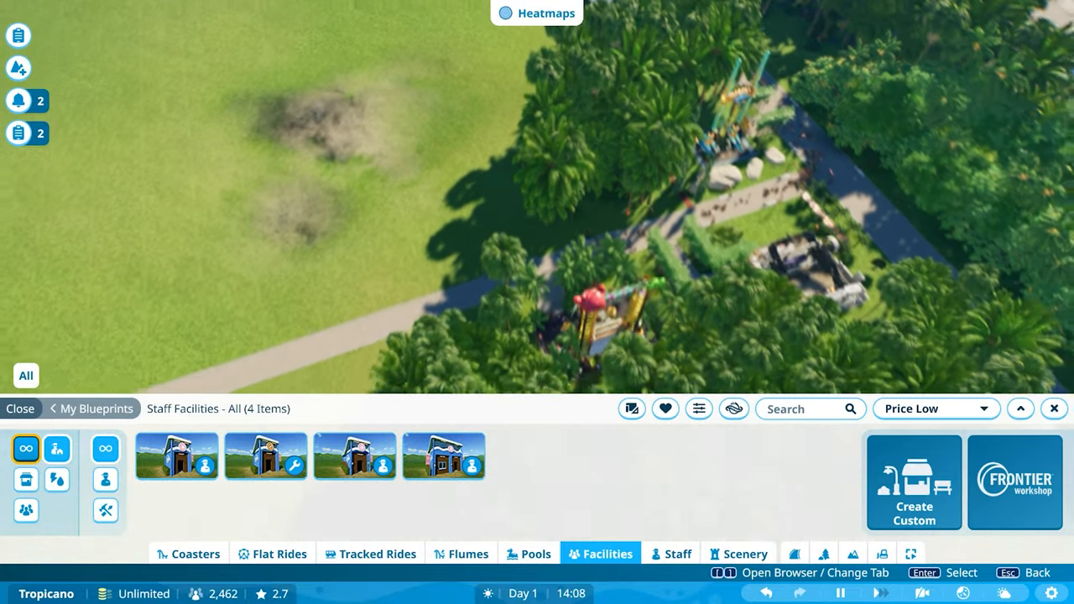
Drag the Synchronise flat ride onto the grass beside the main path
left_click(21, 409)
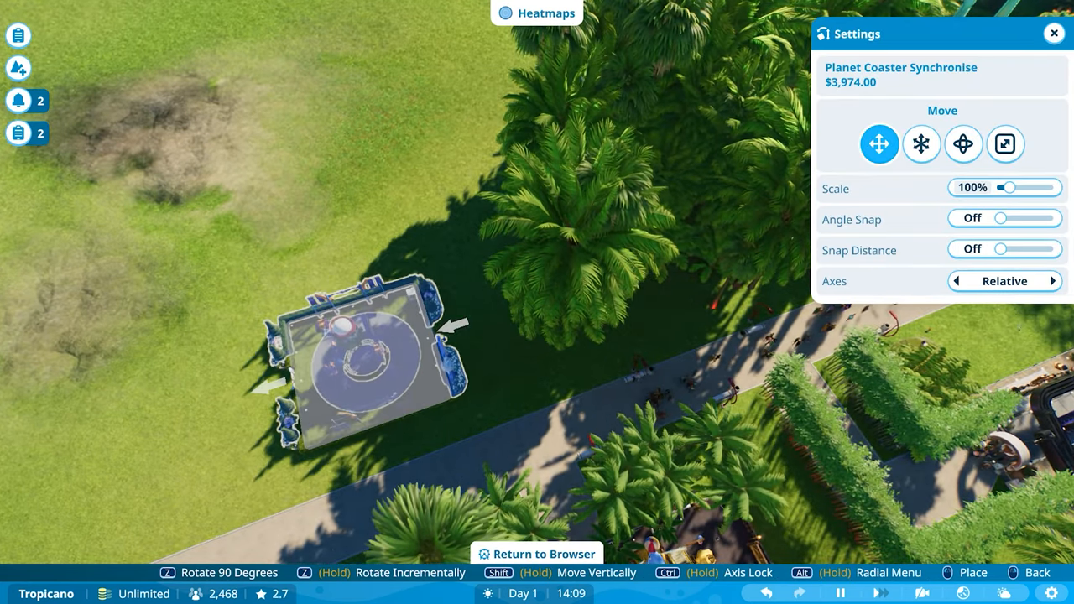
left_click_drag(361, 360, 352, 289)
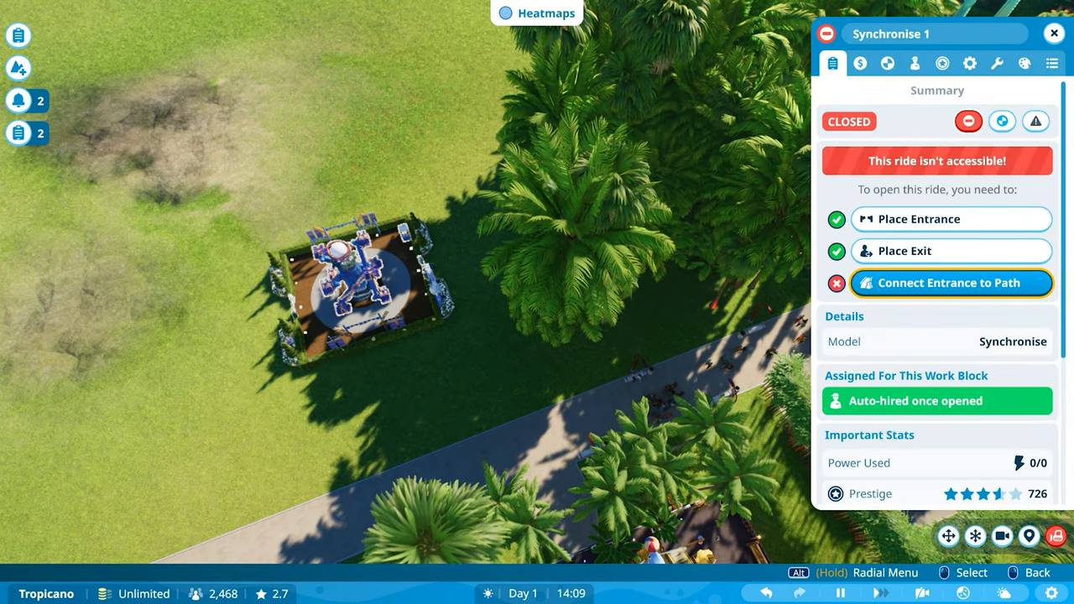
Draw the Synchronise queue line from the entrance, switching between queue drawing and repaint modes
left_click(951, 282)
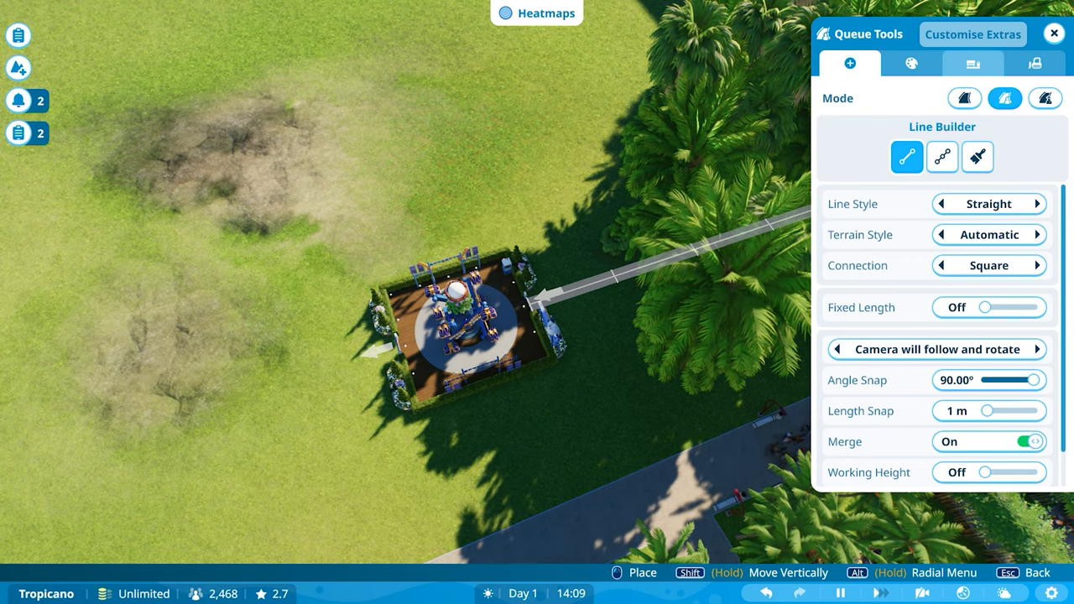
mouse_move(977, 158)
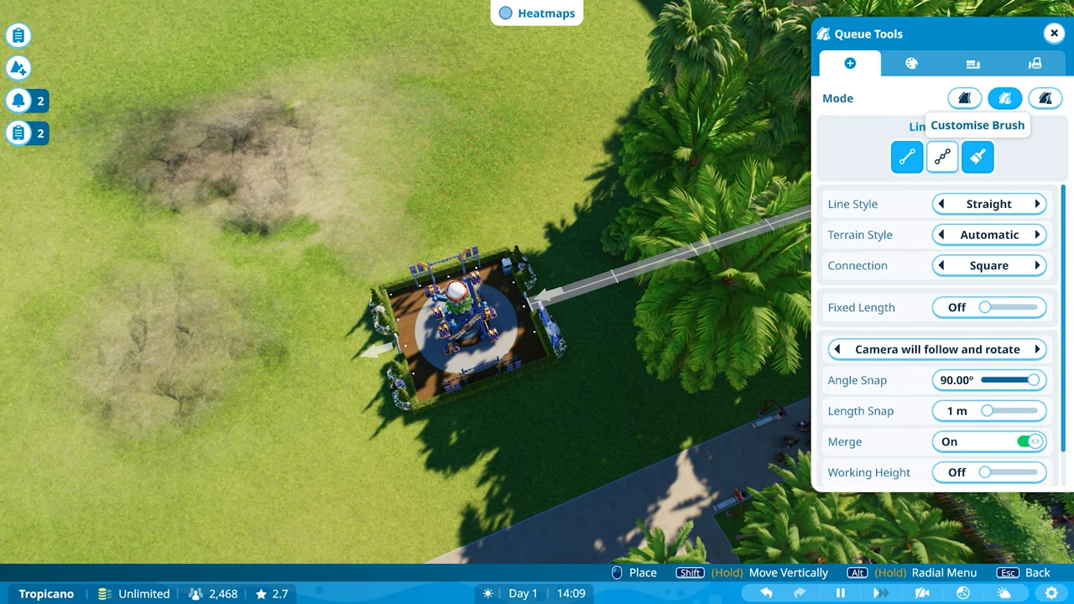
left_click(911, 63)
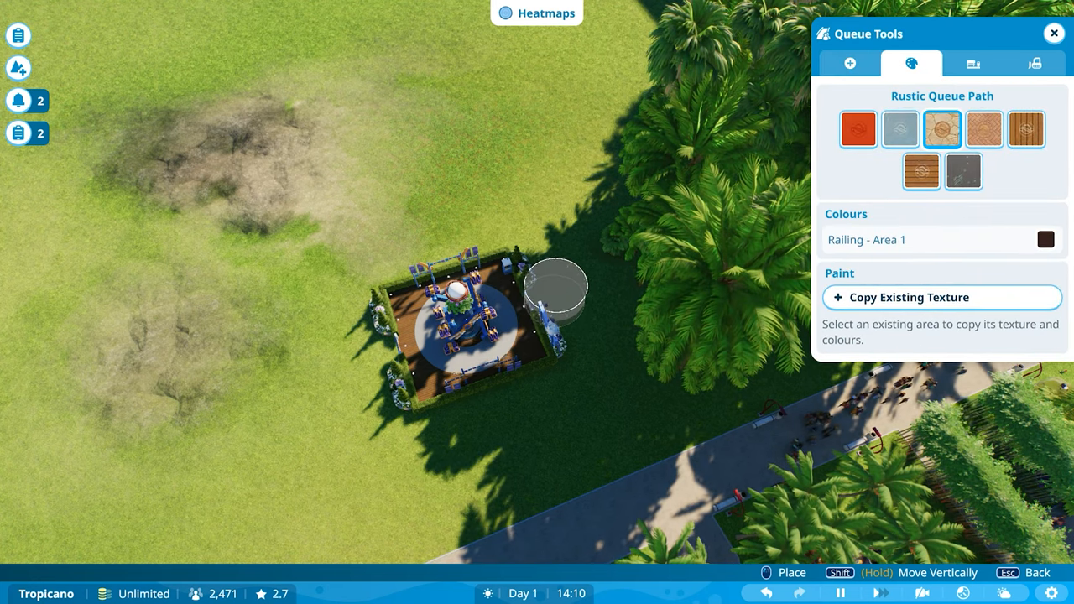
left_click(849, 63)
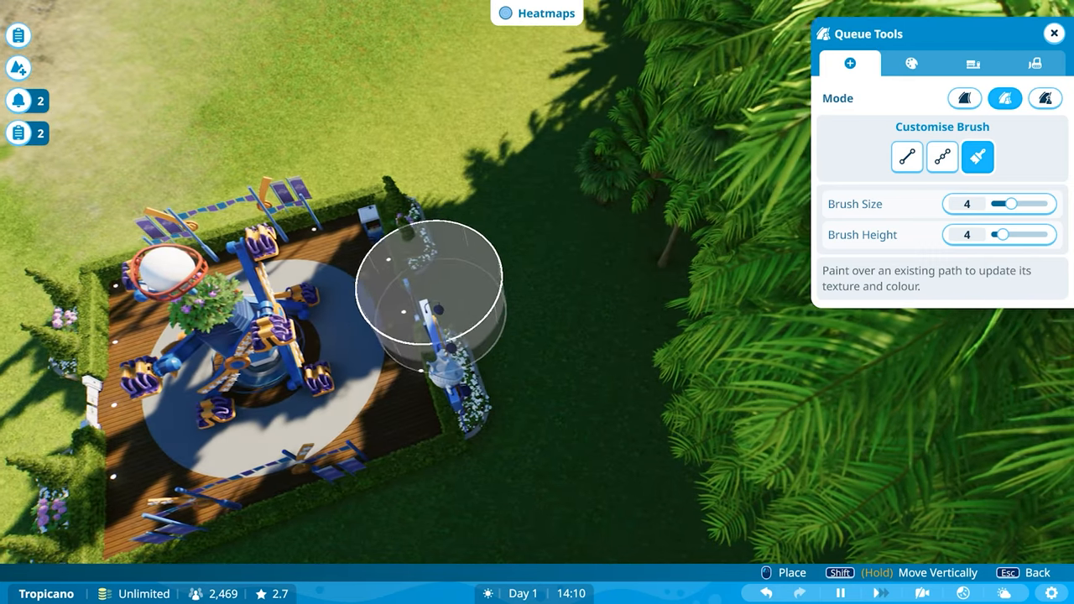
left_click(1004, 98)
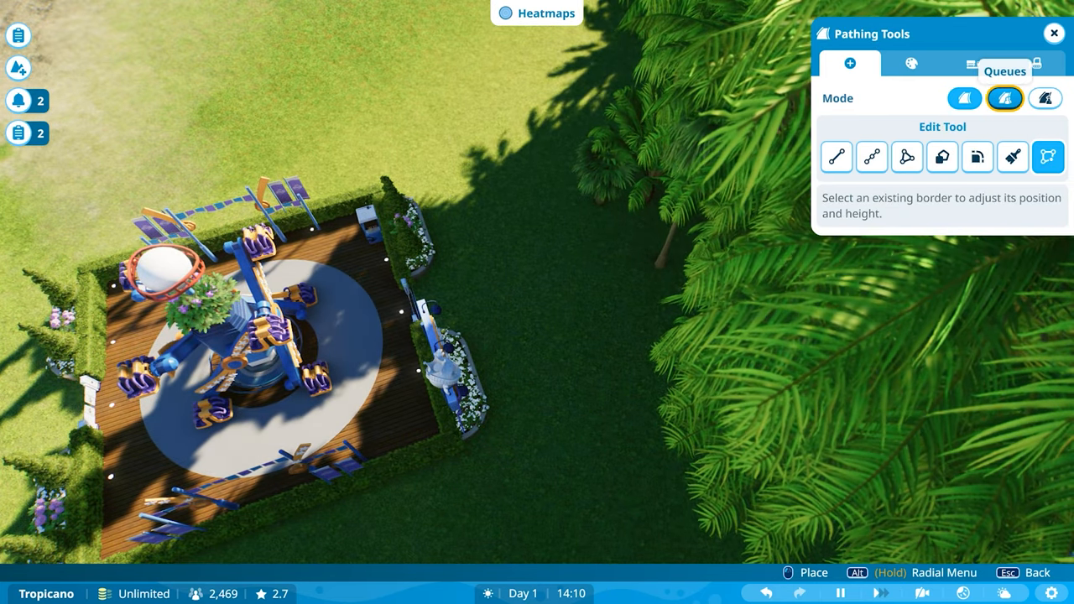
left_click(1004, 98)
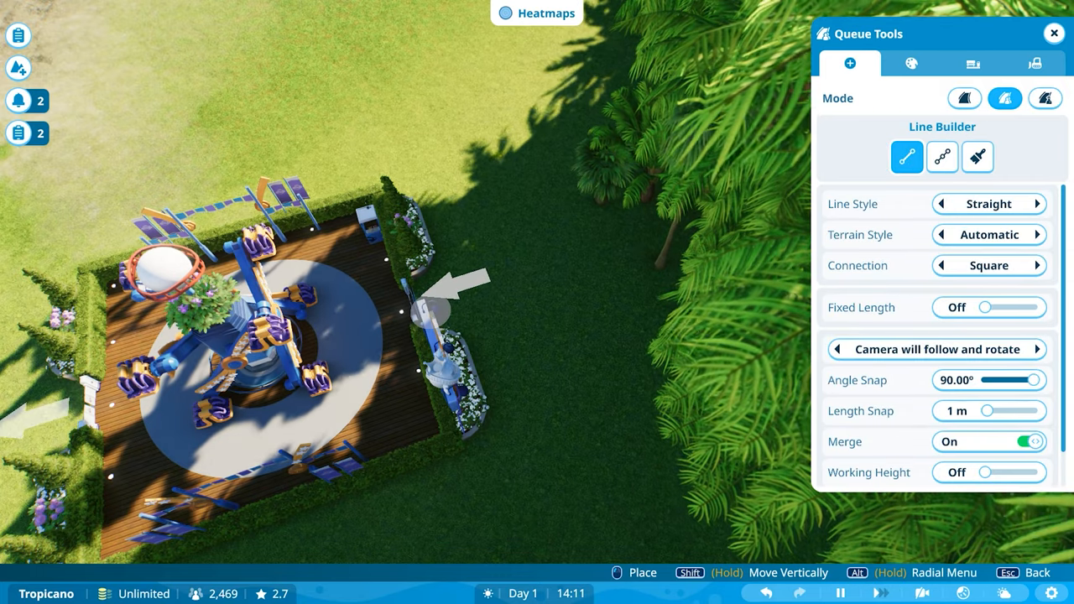
left_click(977, 158)
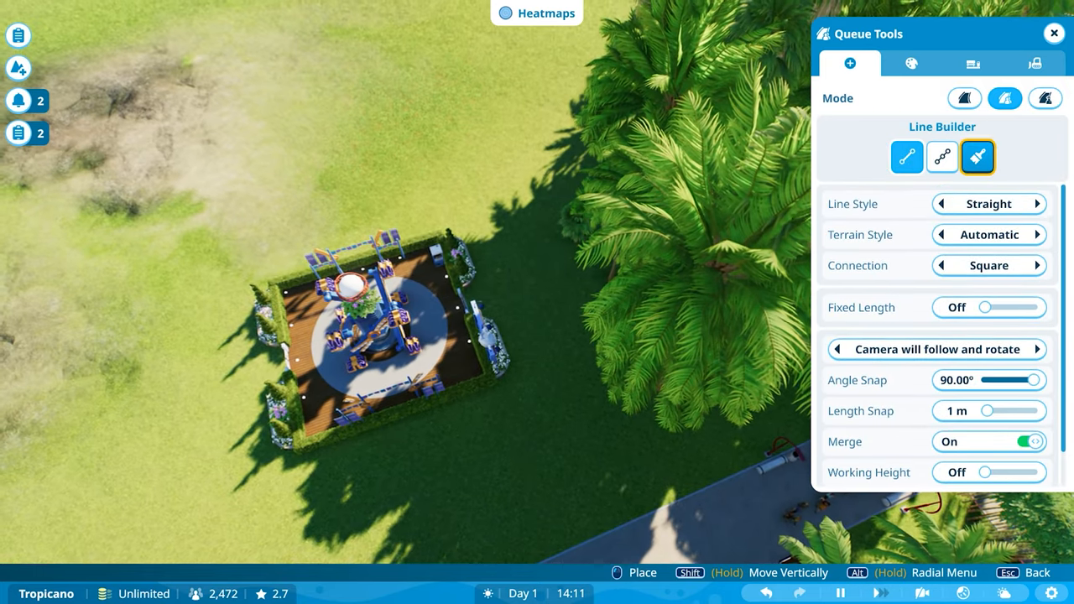
left_click(941, 156)
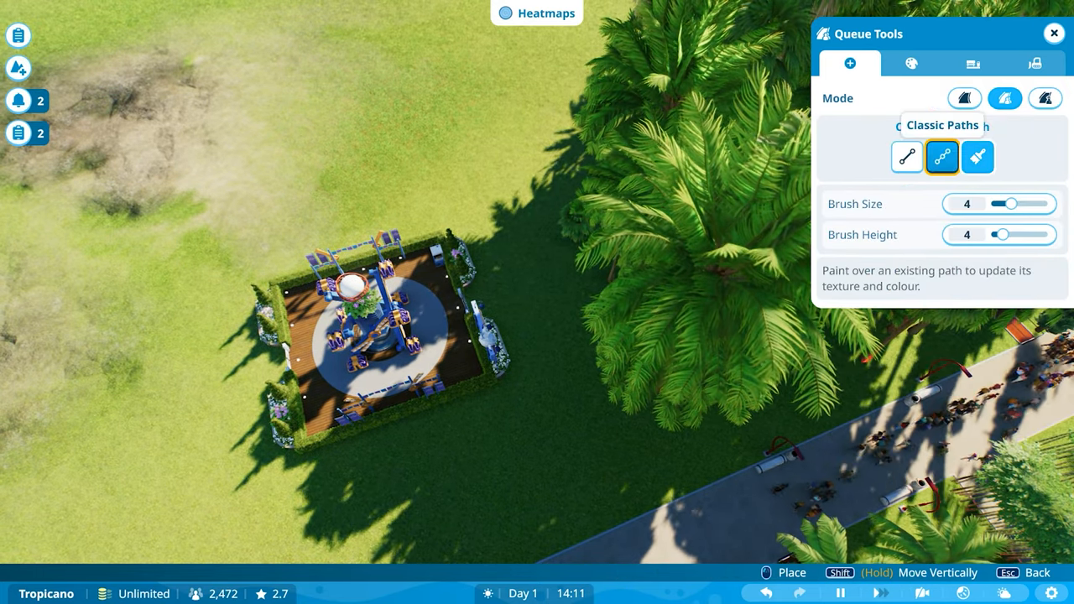
left_click(906, 157)
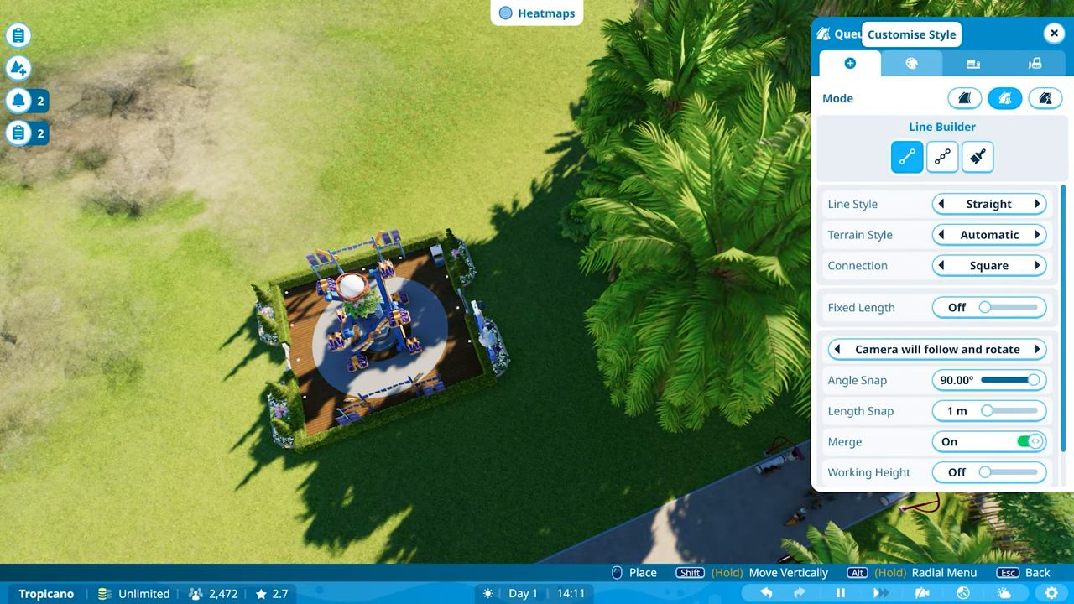
Browse queue path textures and choose a grey Rustic Queue Path texture
left_click(910, 63)
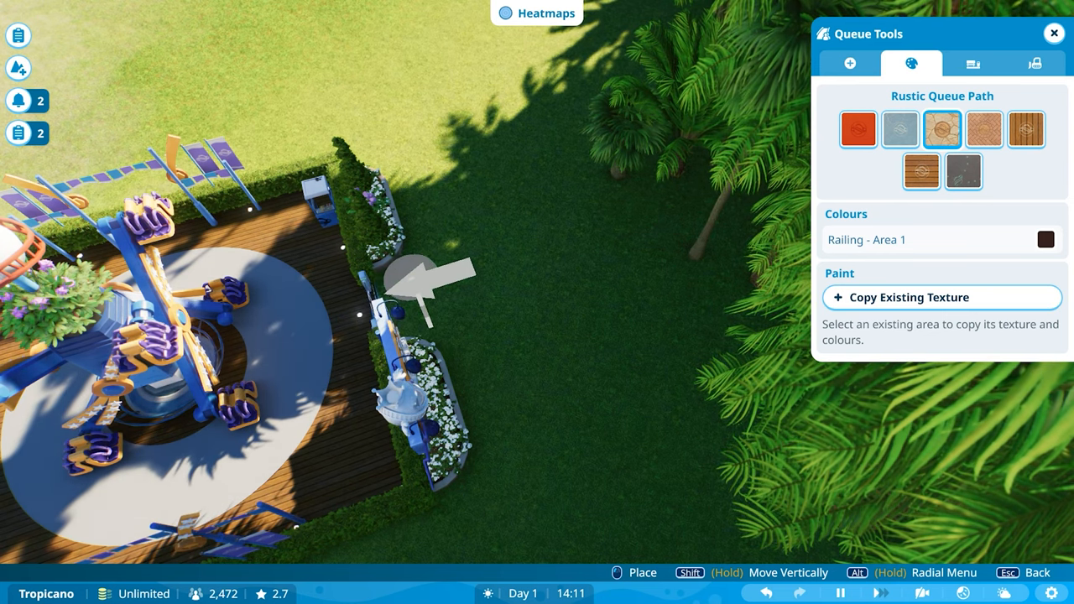
left_click(849, 63)
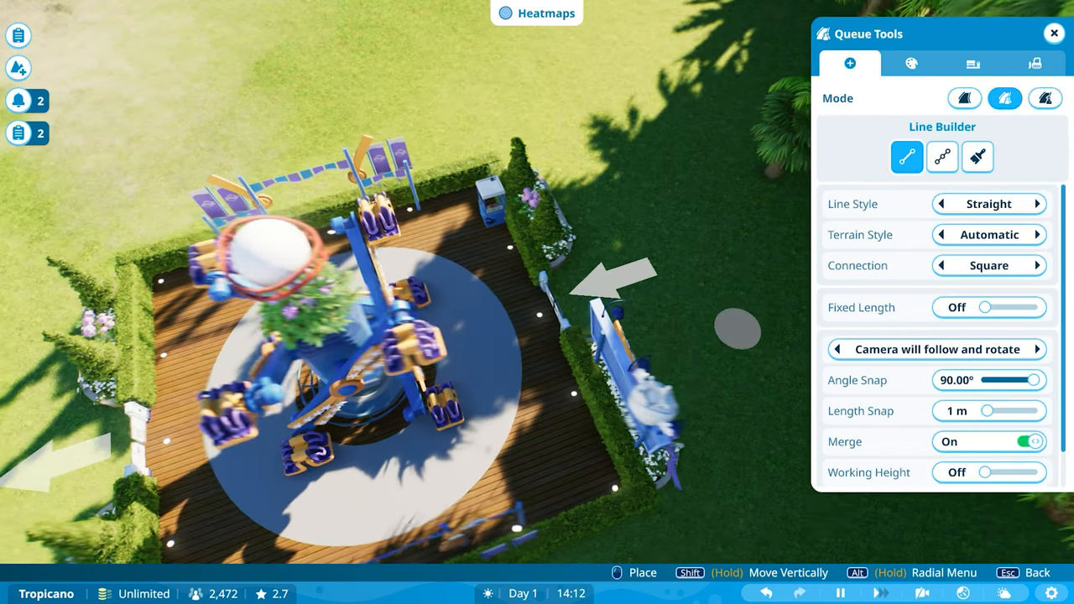
left_click(910, 62)
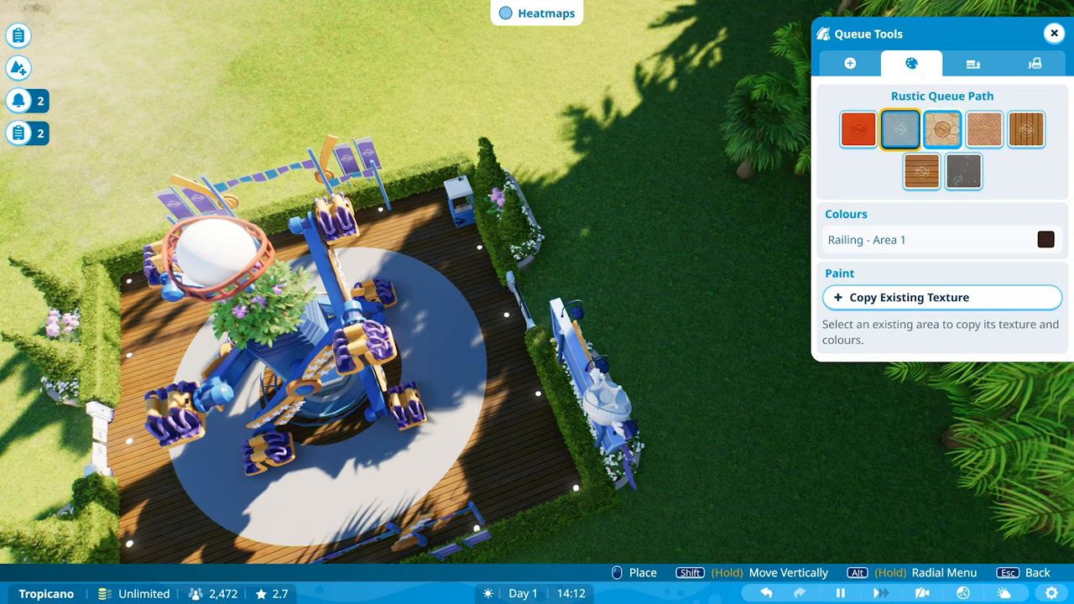
left_click(900, 129)
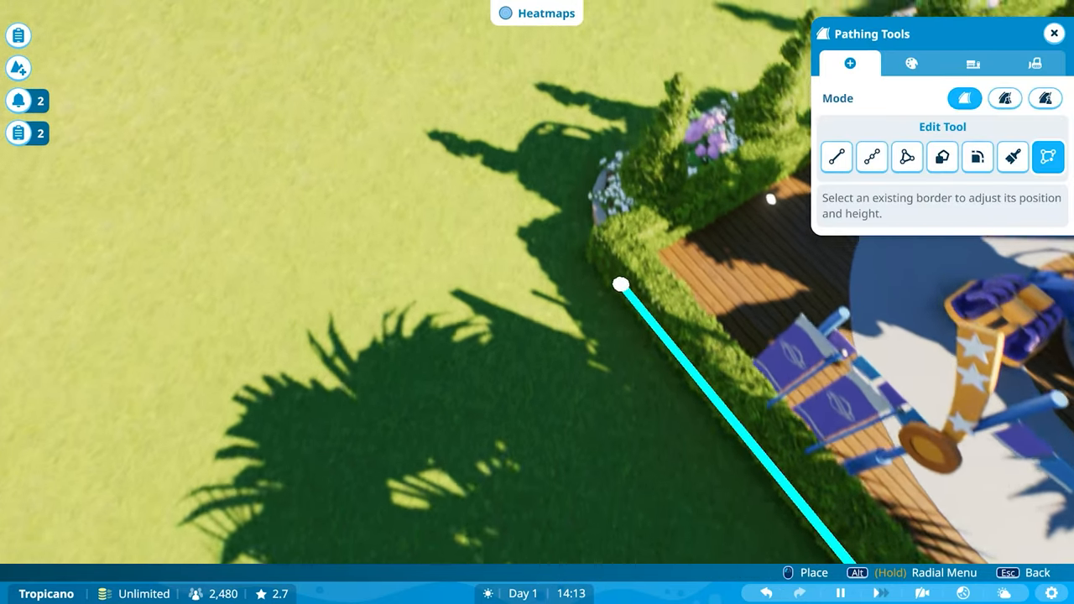
Draw a wide straight wooden footpath curving from the left to the Synchronise enclosure
left_click(836, 157)
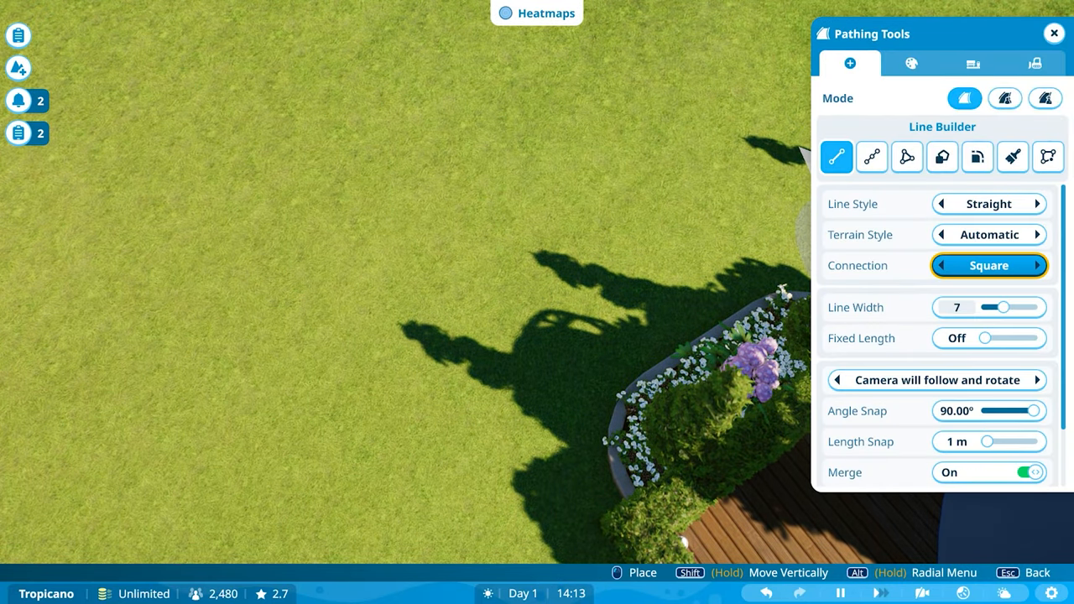
left_click(994, 307)
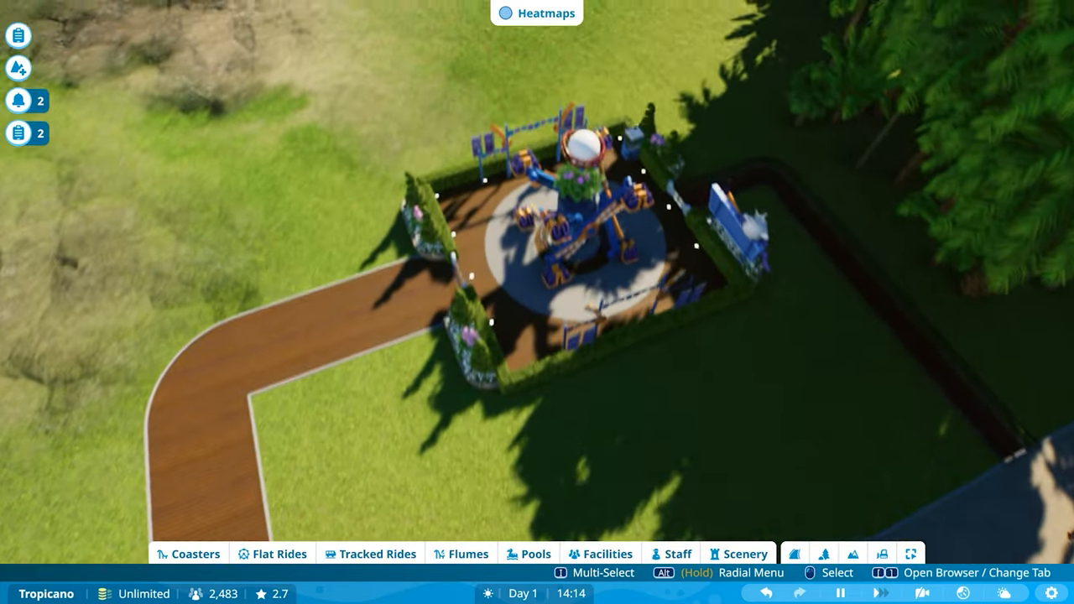
Test Synchronise 1, set dynamic ticket pricing ($2.40–$3.00), and open it to guests
left_click(571, 227)
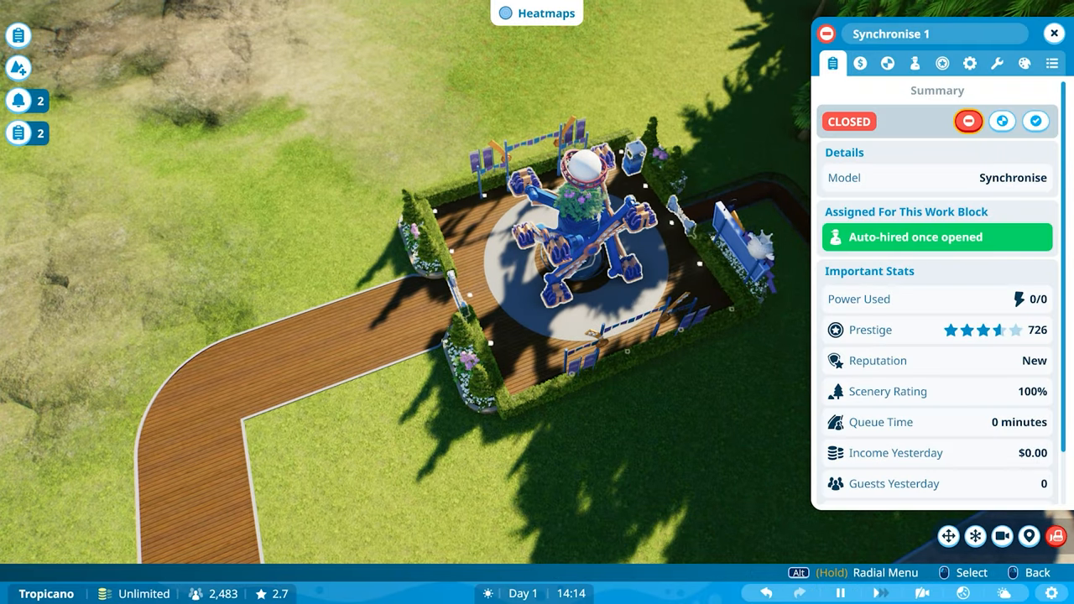
left_click(1002, 122)
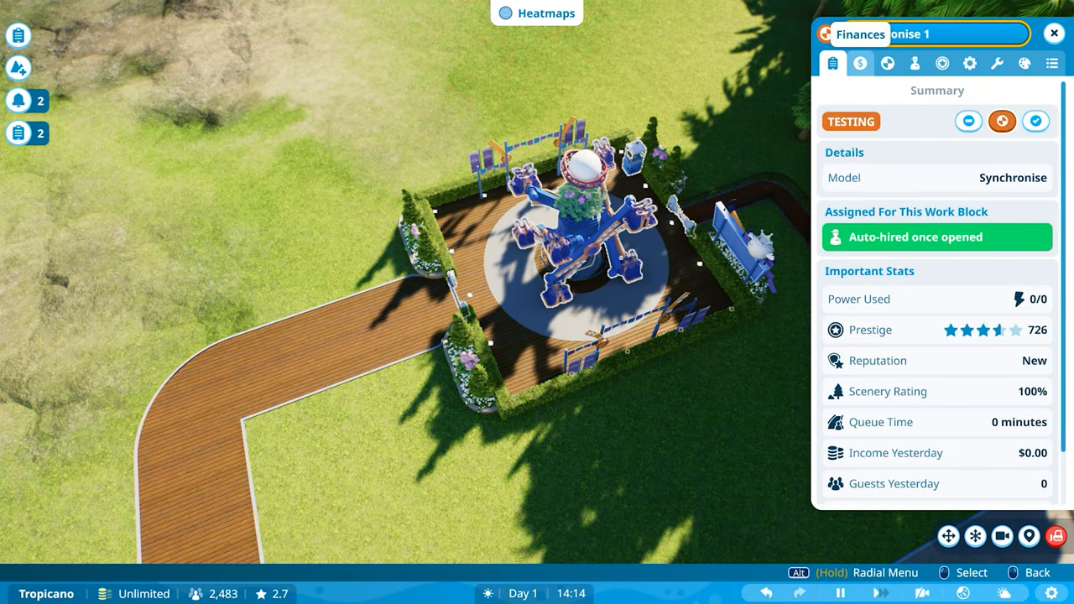
left_click(860, 63)
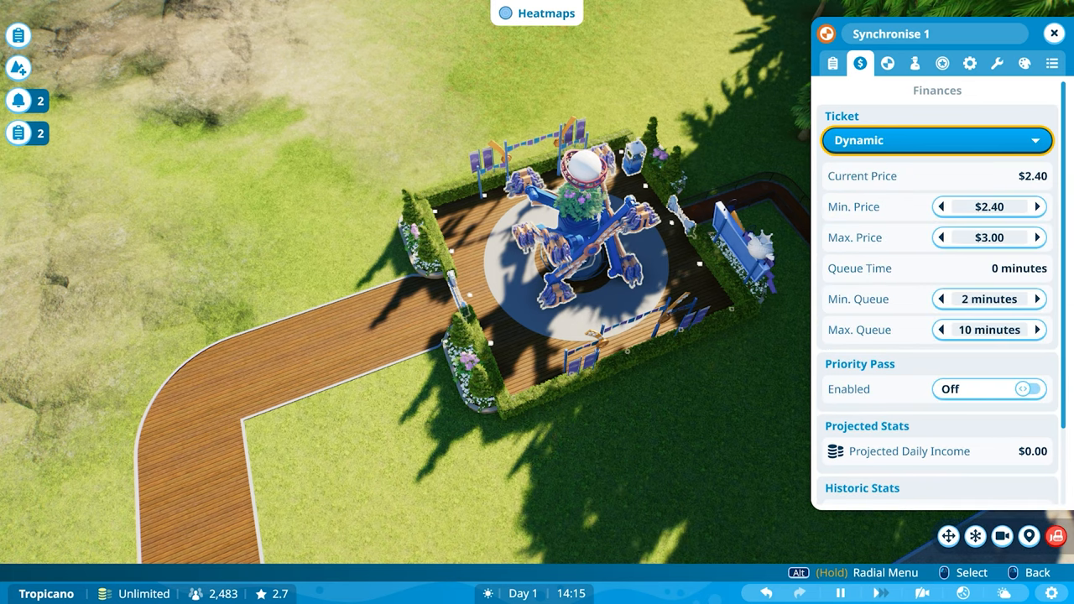
left_click(989, 206)
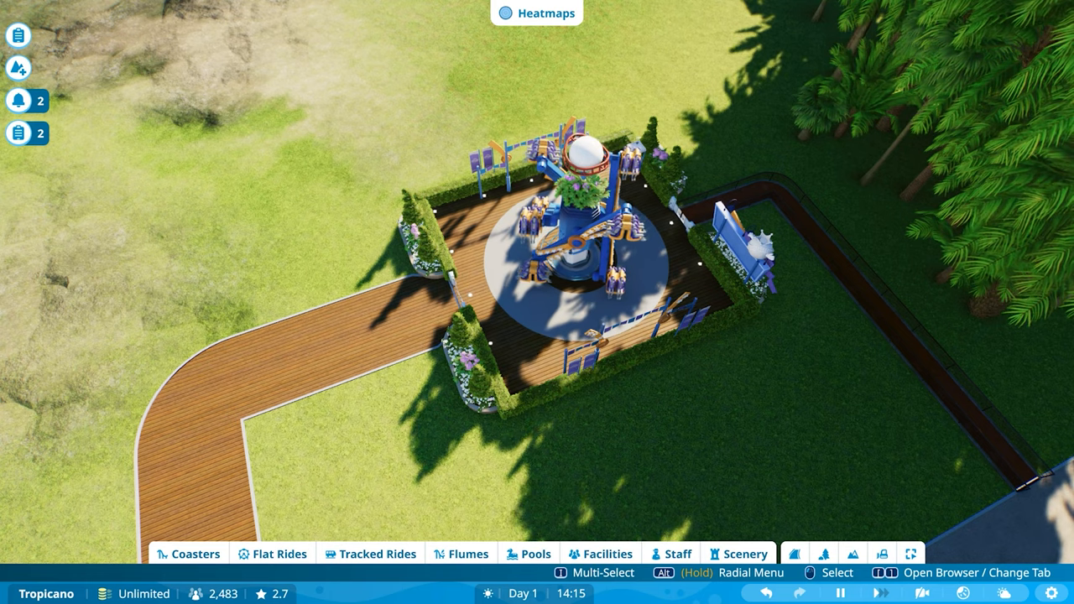
left_click(570, 252)
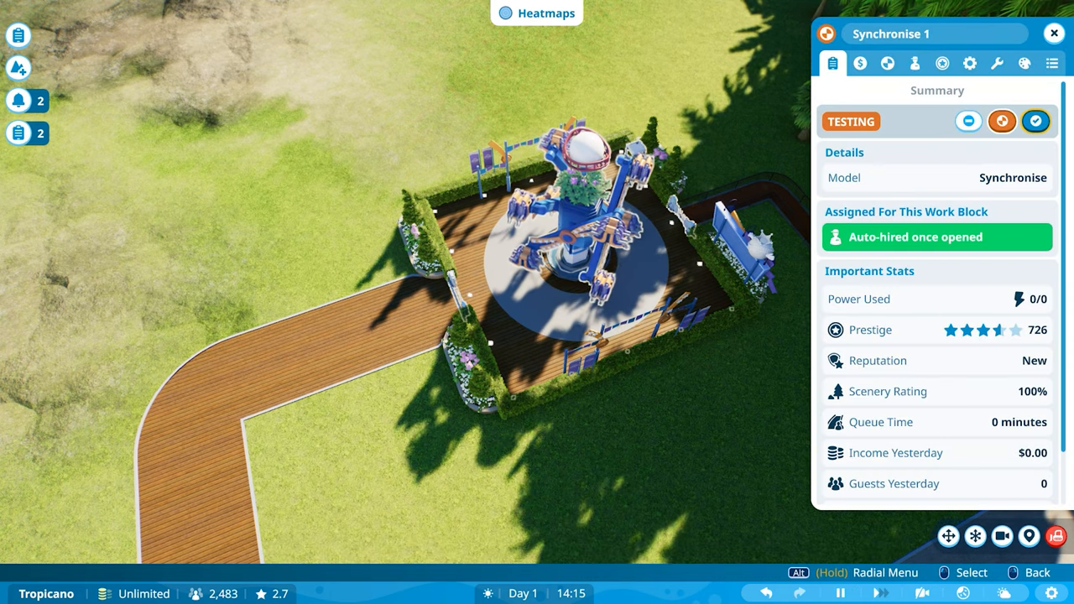
left_click(1036, 121)
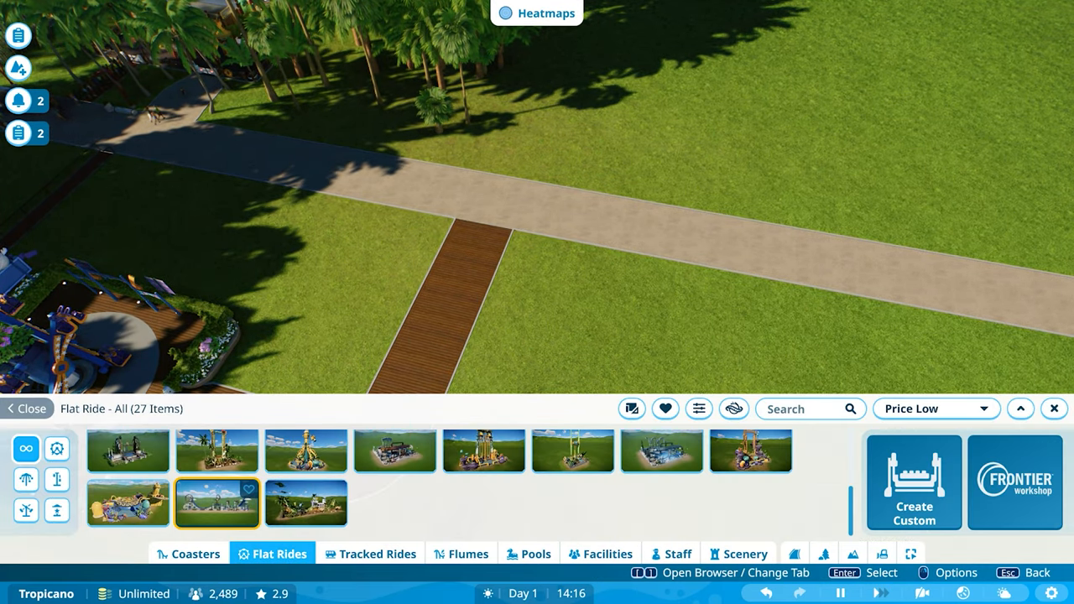
Place the Boardslide near the main path with its entrance and exit
left_click(216, 502)
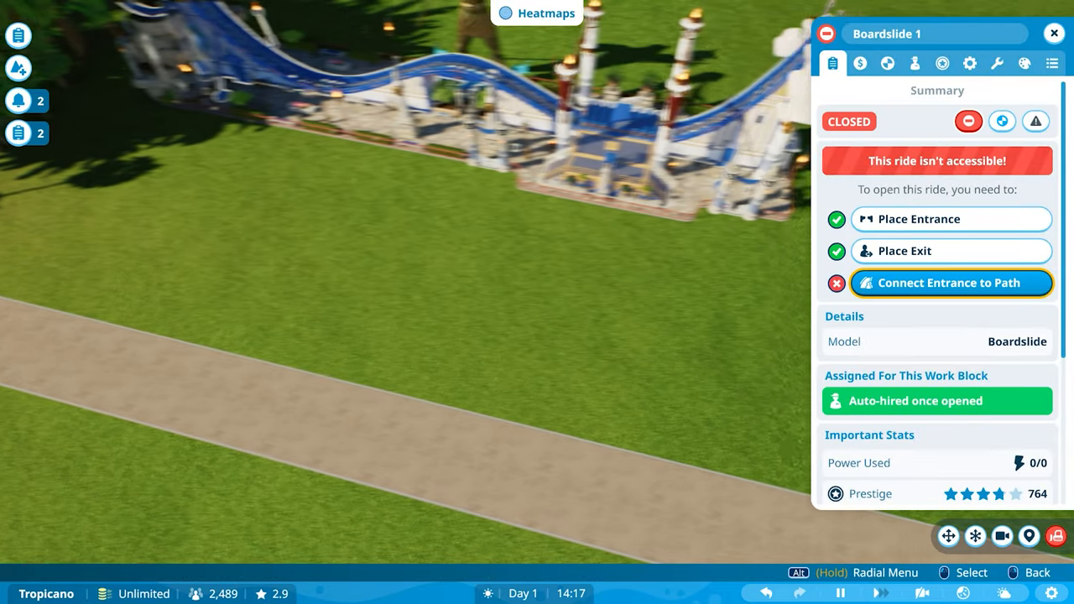
Path Boardslide 1's entrance to the main path, check ticket pricing, and open it to guests
left_click(949, 283)
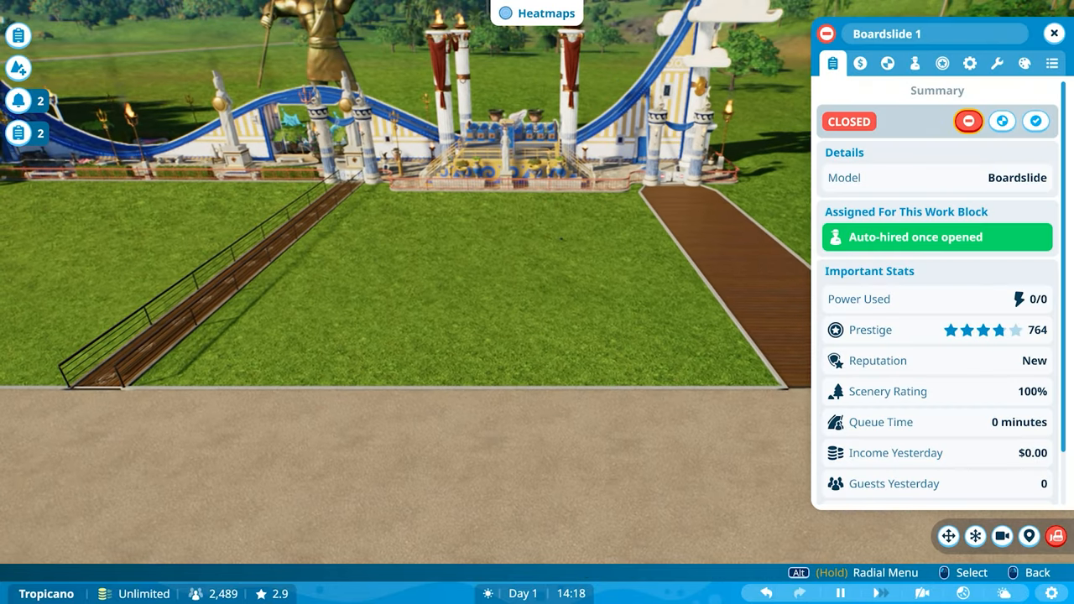
left_click(859, 63)
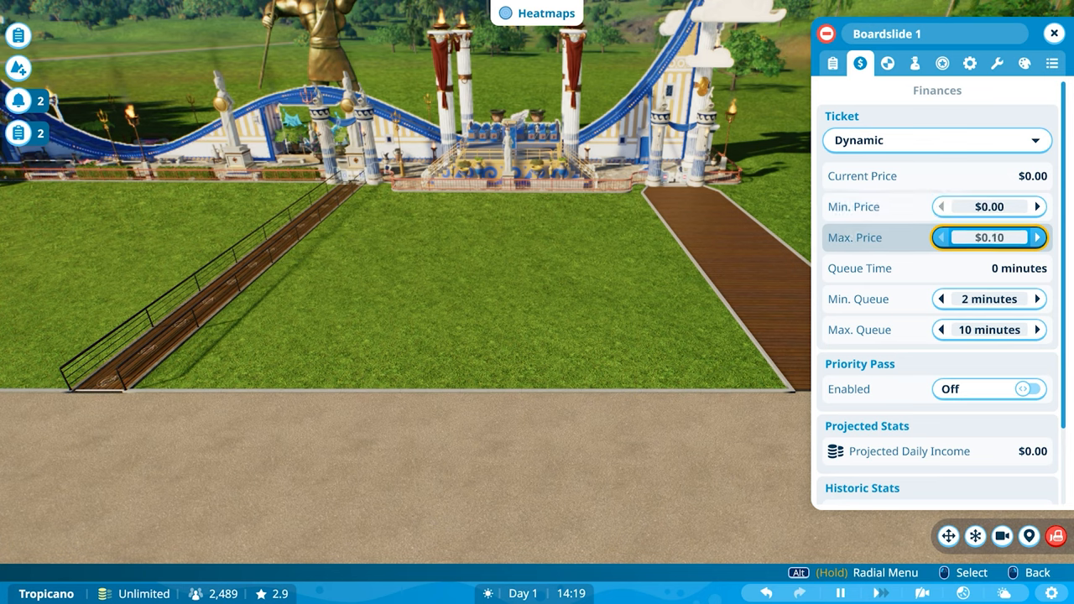
left_click(832, 63)
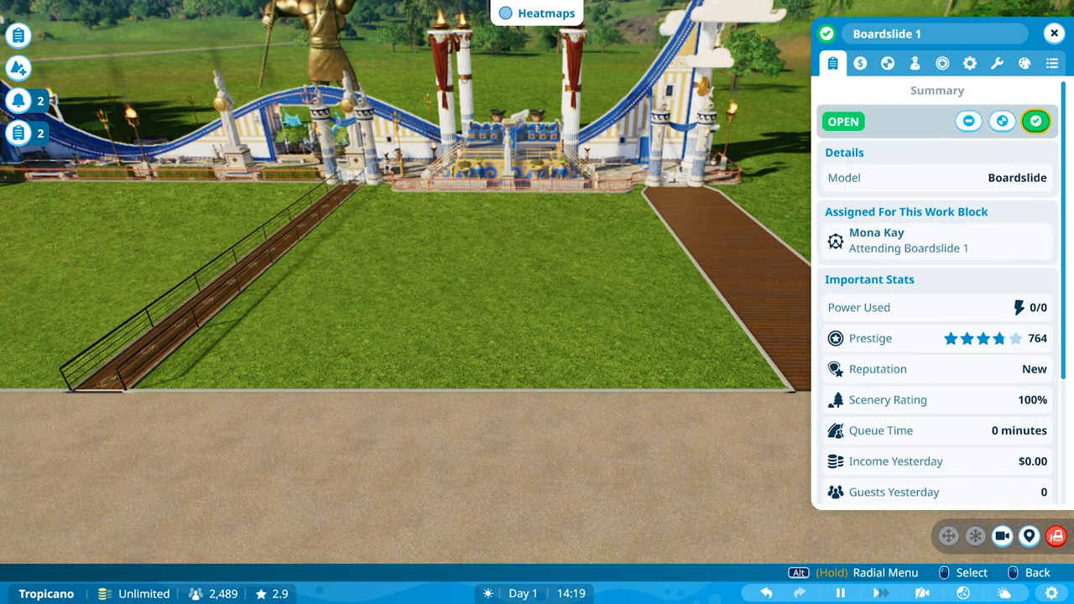